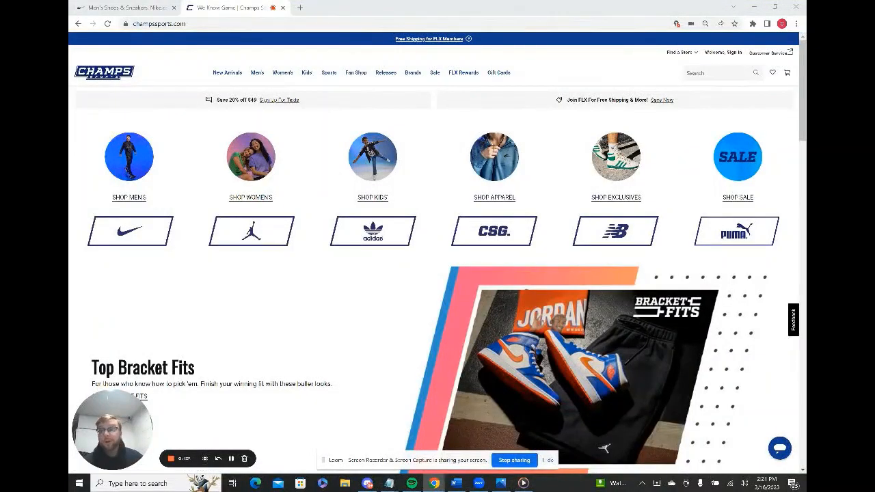
Step: Switch from the Champs Sports tab to the Nike.com home page
{"action": "left_click", "coordinate": [123, 8]}
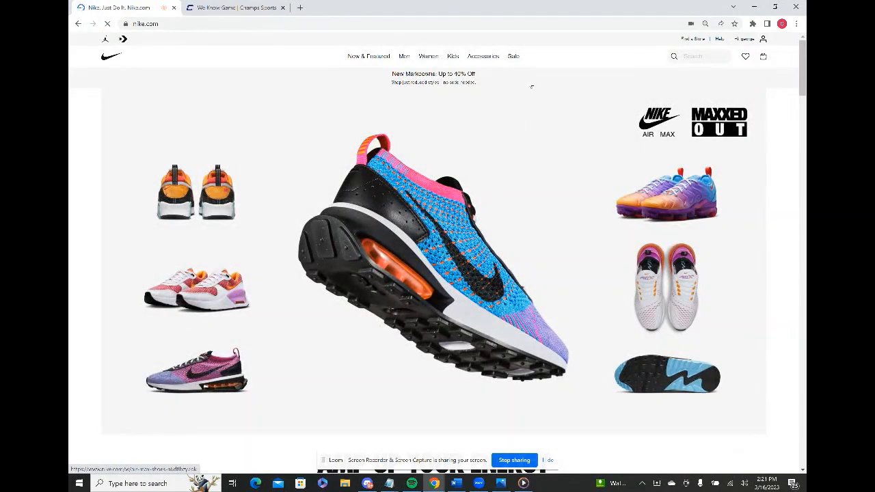
Step: Go to Nike's Sale section, dismiss the cash-back popup, and narrow it to Shoes (706 items)
{"action": "left_click", "coordinate": [752, 23]}
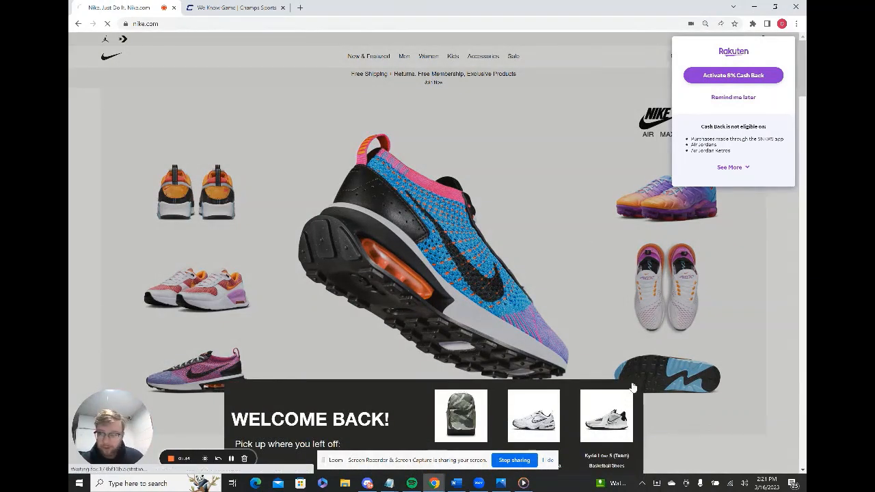
{"action": "left_click", "coordinate": [607, 415]}
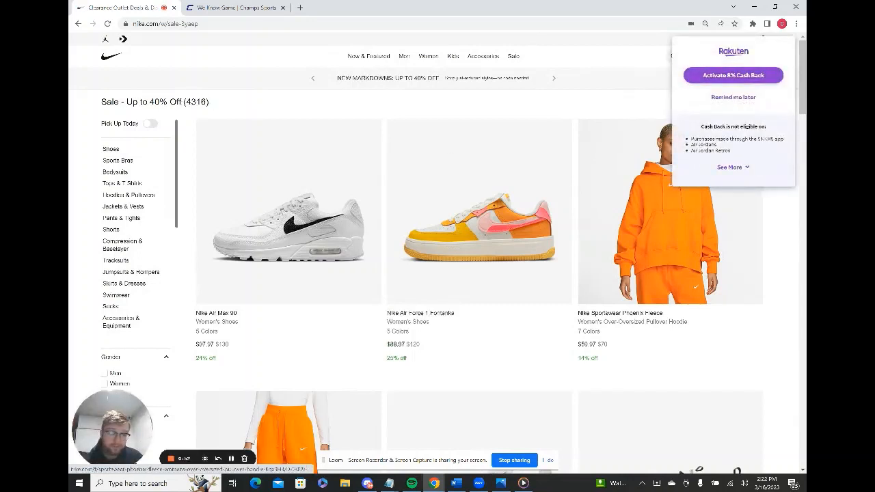
{"action": "left_click", "coordinate": [733, 75]}
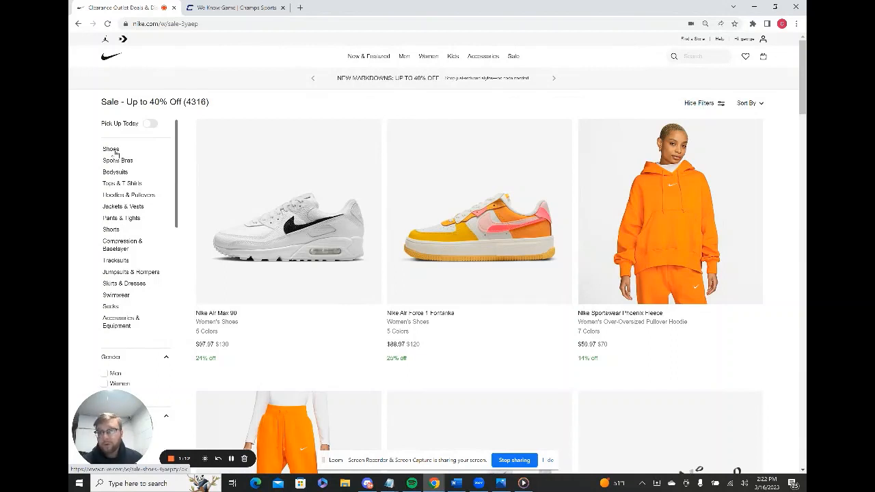
{"action": "left_click", "coordinate": [110, 147]}
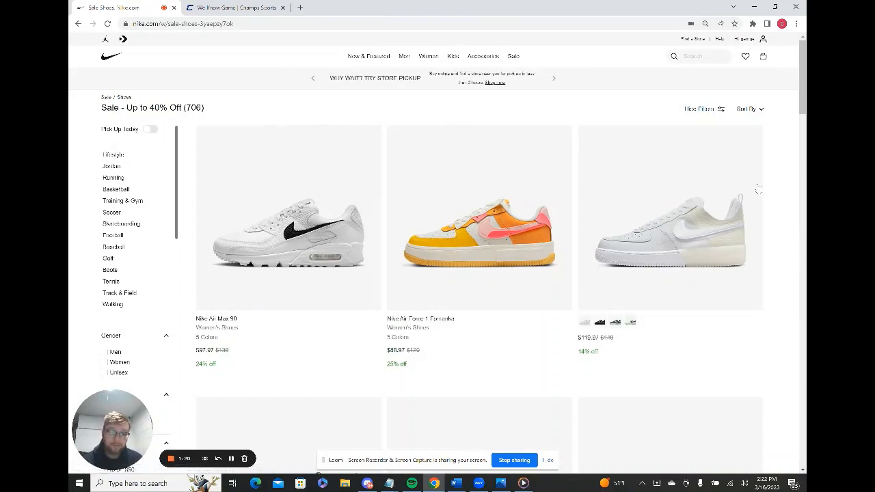
Step: Sort sale shoes Price: Low-High and filter Gender to Men, leaving 299 Men's Sale Shoes
{"action": "left_click", "coordinate": [746, 109]}
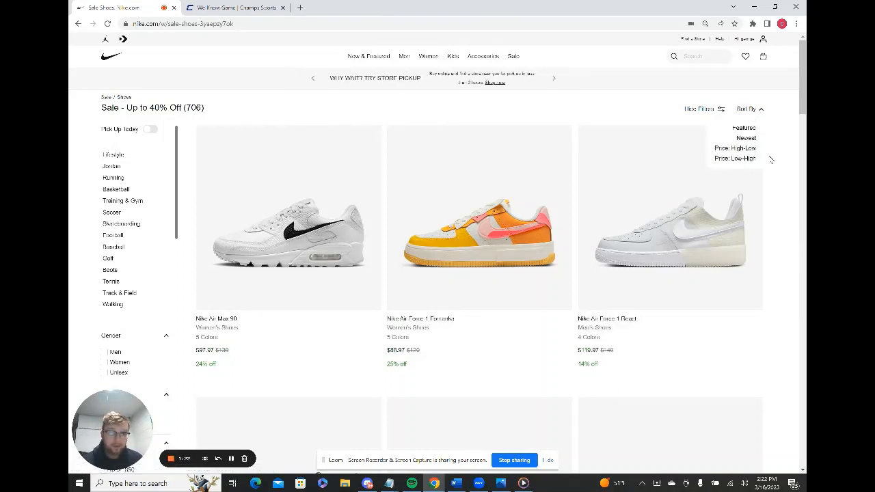
{"action": "left_click", "coordinate": [735, 159]}
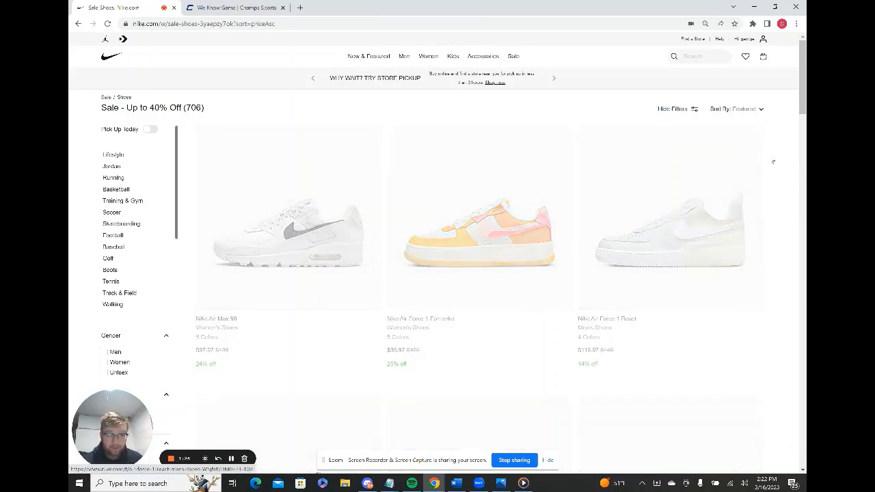
{"action": "left_click", "coordinate": [736, 109]}
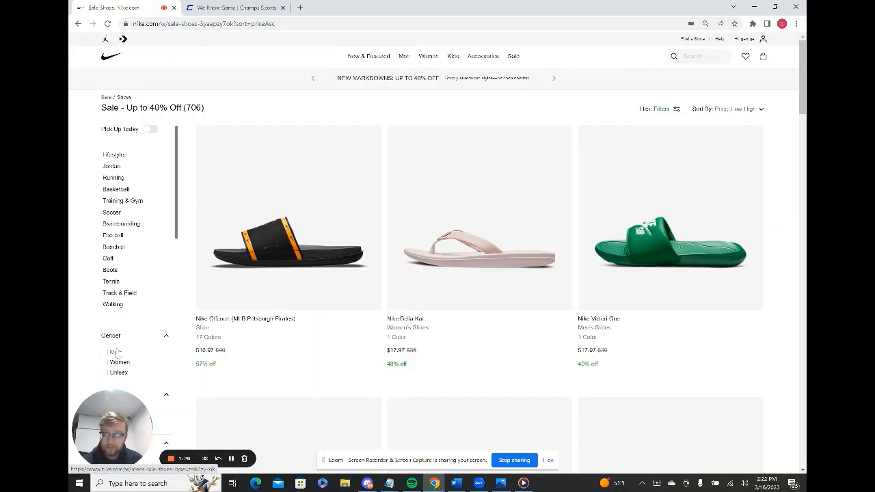
{"action": "left_click", "coordinate": [107, 350]}
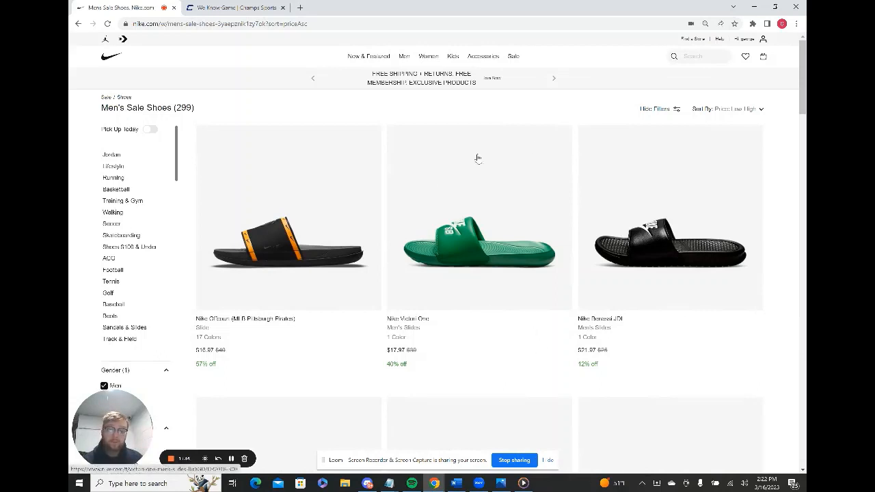
{"action": "left_click", "coordinate": [724, 110]}
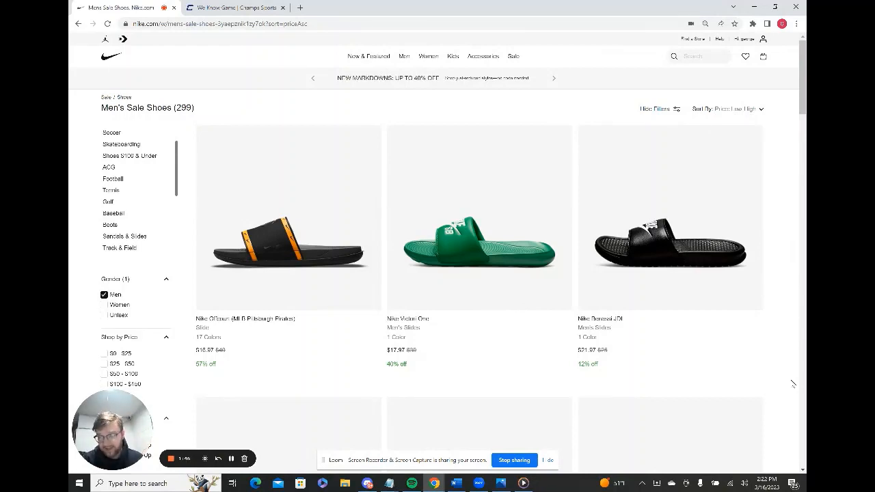
{"action": "scroll", "scroll_direction": "down", "scroll_amount": 3}
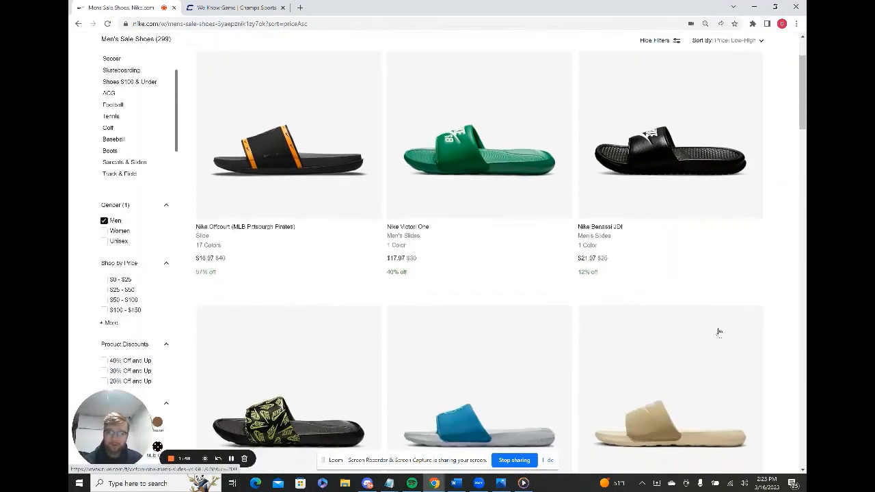
{"action": "scroll", "scroll_direction": "down", "scroll_amount": 3}
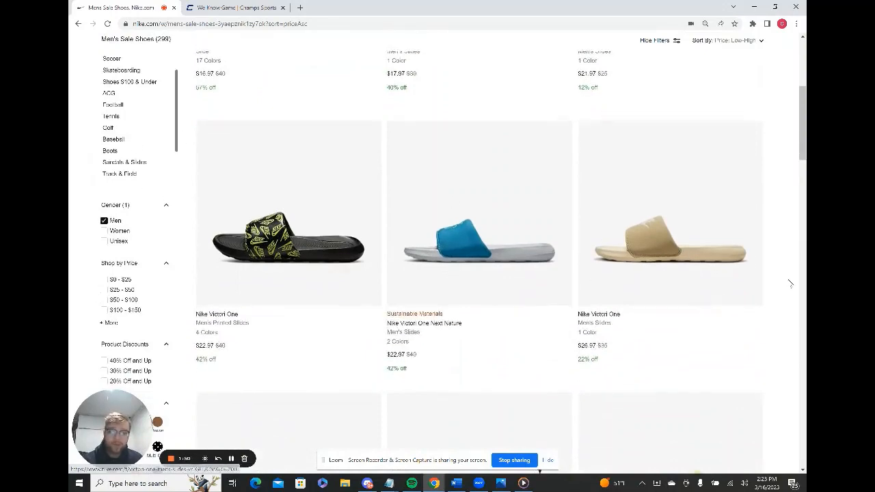
{"action": "scroll", "scroll_direction": "down", "scroll_amount": 3}
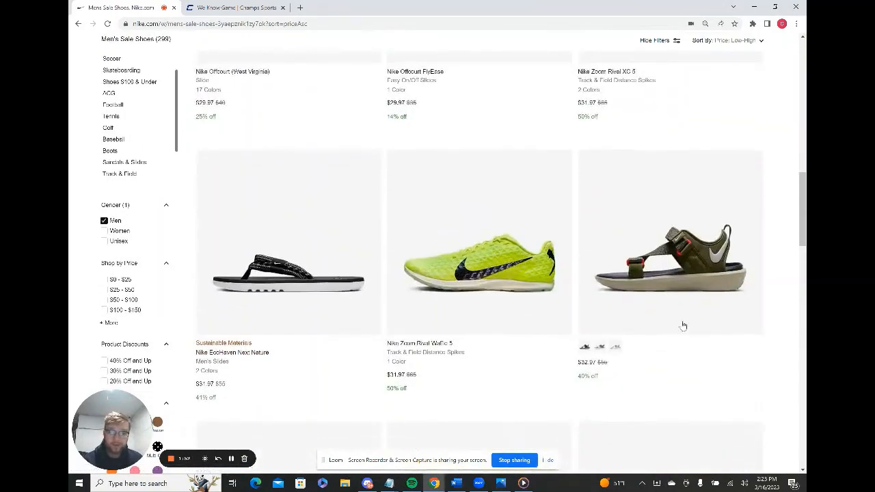
{"action": "scroll", "scroll_direction": "down", "scroll_amount": 3}
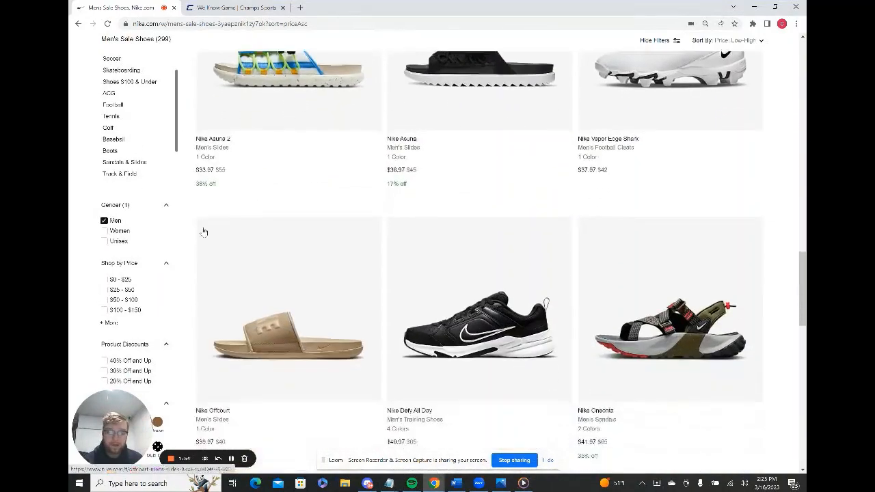
{"action": "scroll", "scroll_direction": "down", "scroll_amount": 3}
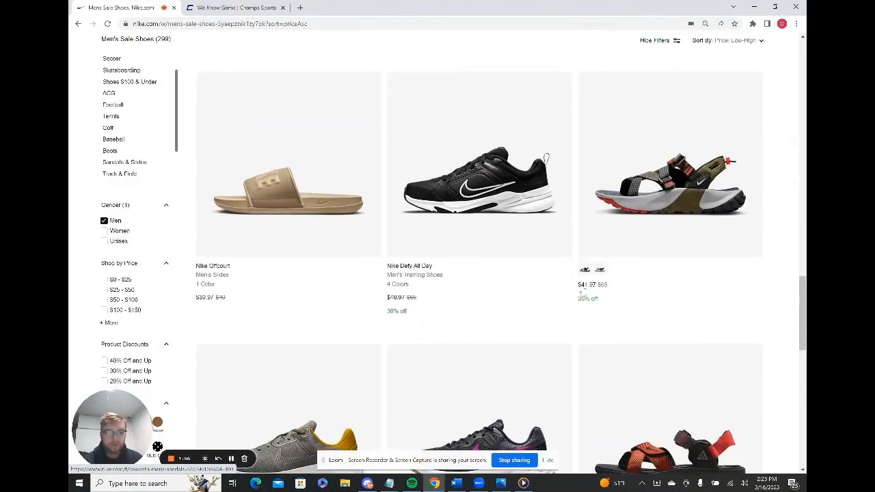
{"action": "scroll", "scroll_direction": "down", "scroll_amount": 3}
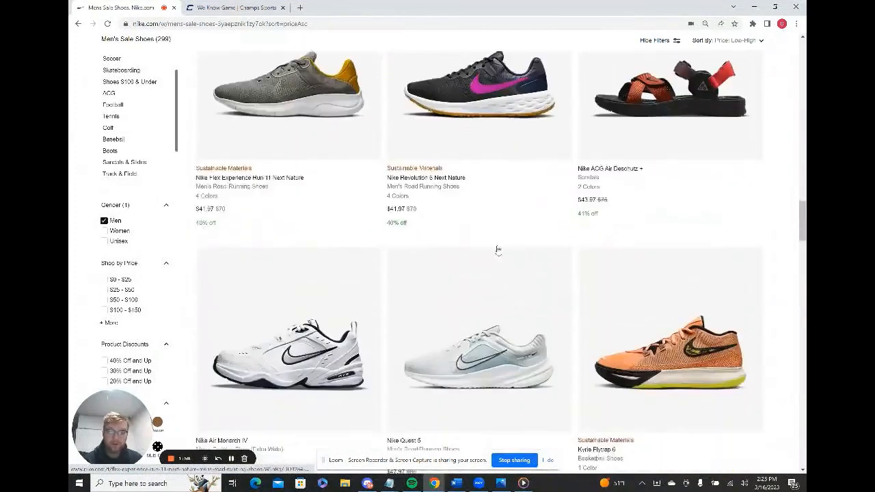
{"action": "scroll", "scroll_direction": "down", "scroll_amount": 3}
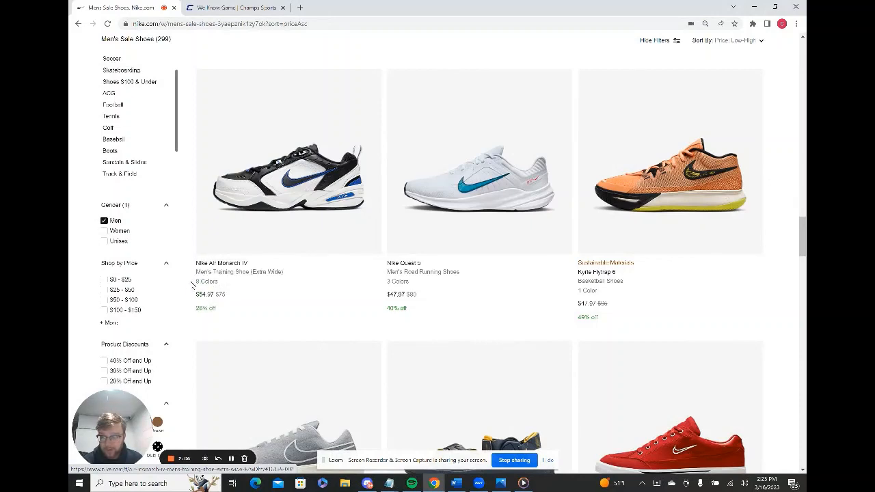
{"action": "scroll", "scroll_direction": "down", "scroll_amount": 3}
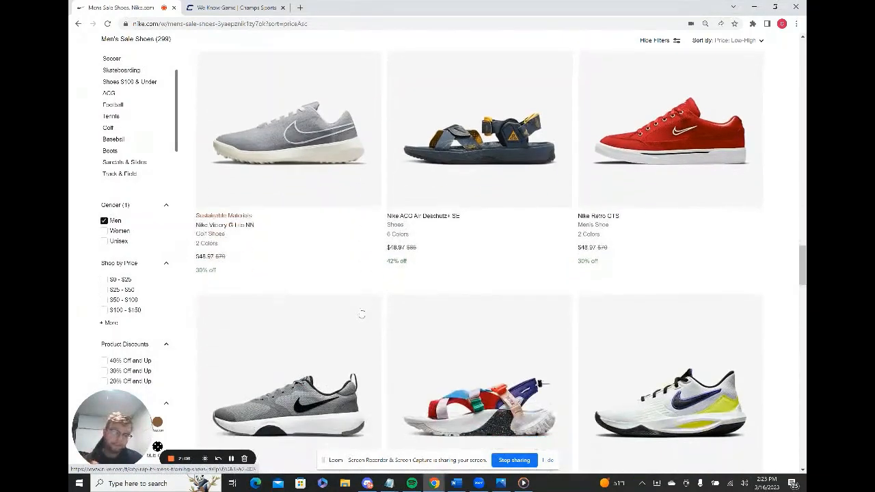
{"action": "scroll", "scroll_direction": "down", "scroll_amount": 3}
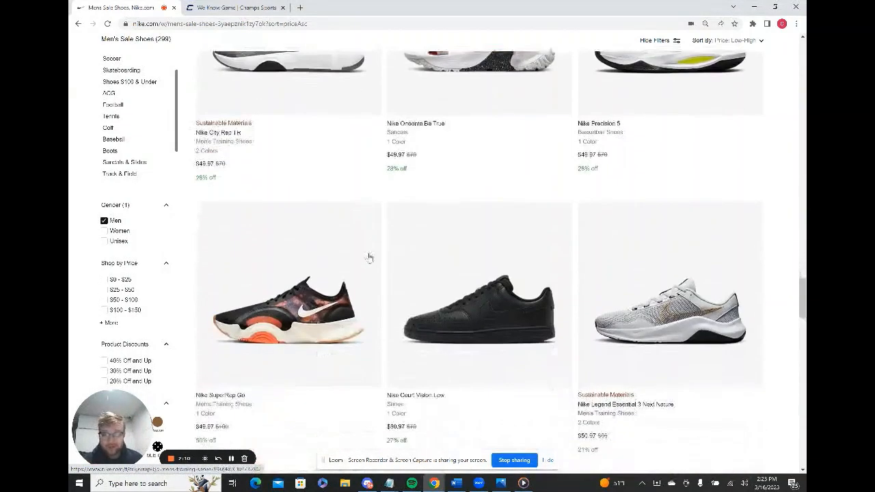
{"action": "scroll", "scroll_direction": "down", "scroll_amount": 3}
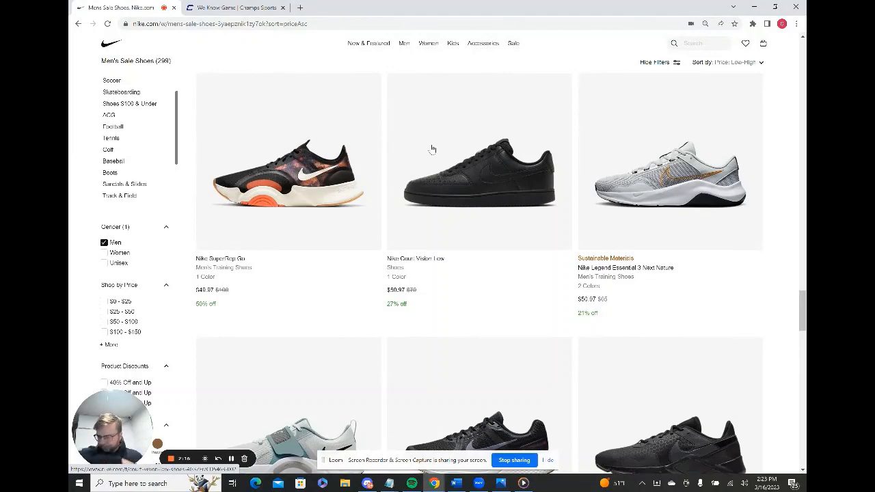
{"action": "scroll", "scroll_direction": "down", "scroll_amount": 3}
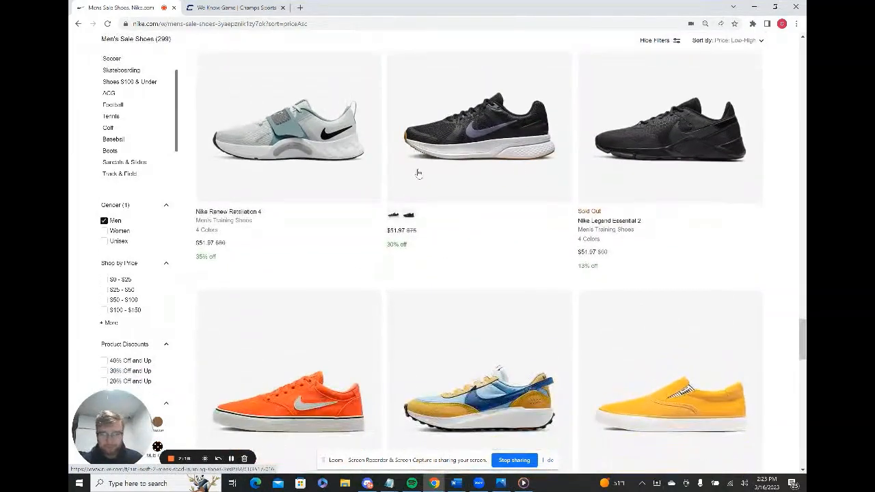
{"action": "scroll", "scroll_direction": "down", "scroll_amount": 3}
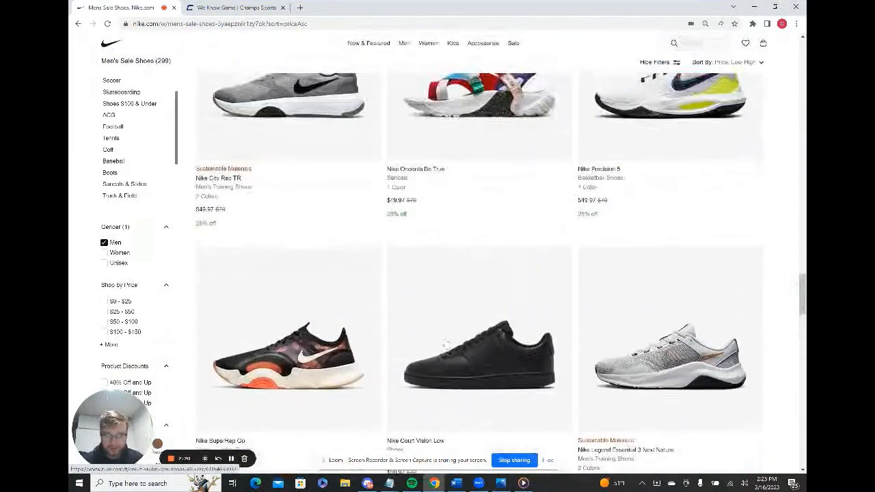
{"action": "scroll", "scroll_direction": "down", "scroll_amount": 3}
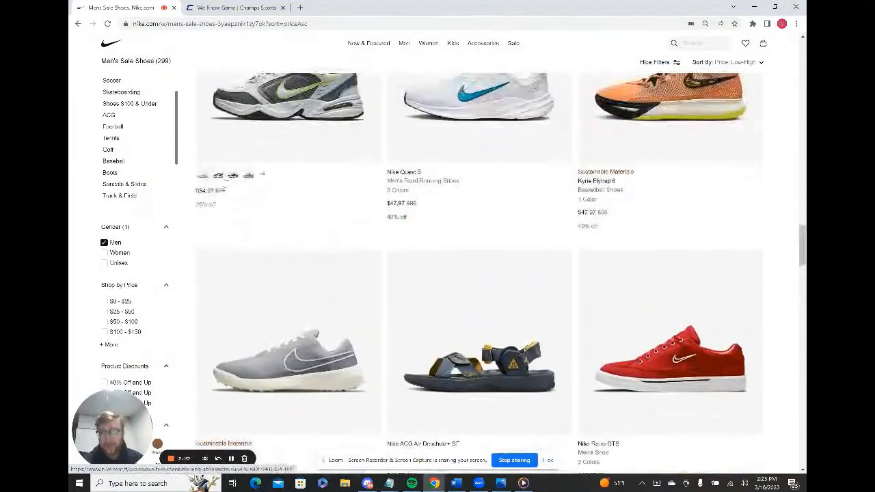
{"action": "scroll", "scroll_direction": "down", "scroll_amount": 3}
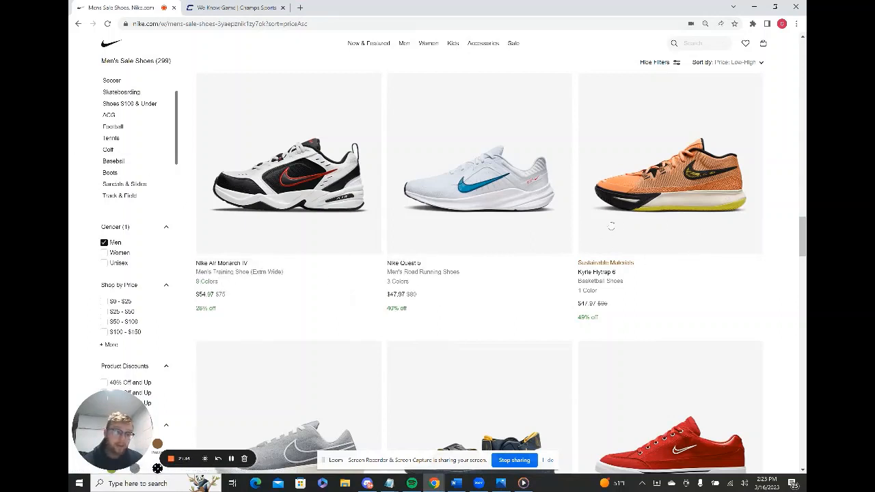
{"action": "mouse_move", "coordinate": [607, 211]}
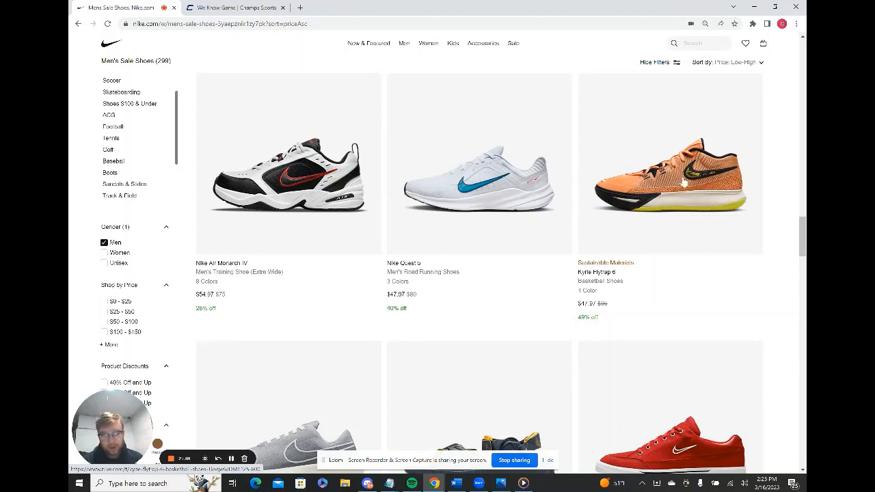
{"action": "mouse_move", "coordinate": [646, 216]}
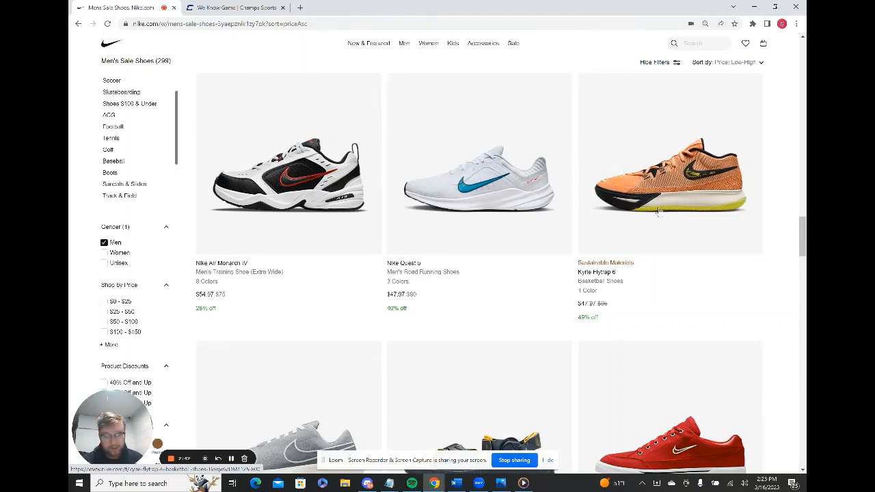
Step: Open the red Nike Retro GTS and Nike Legend Essential 2 listings in new tabs
{"action": "scroll", "scroll_direction": "down", "scroll_amount": 3}
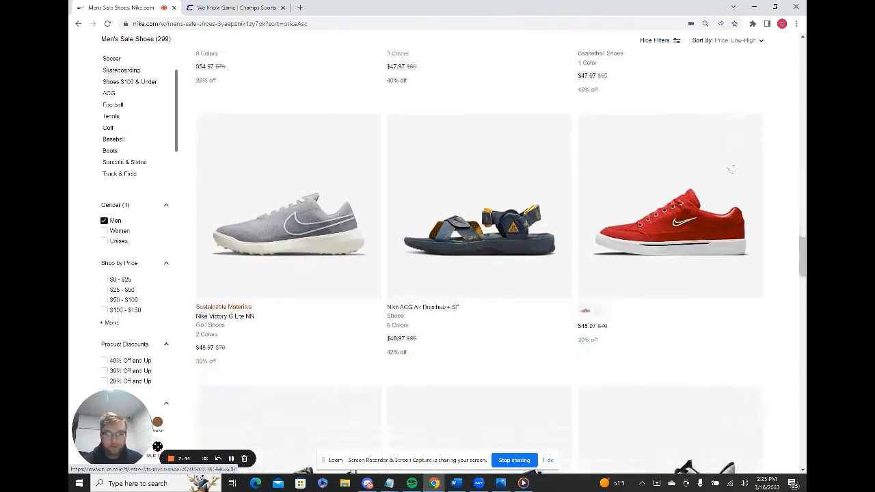
{"action": "right_click", "coordinate": [670, 205]}
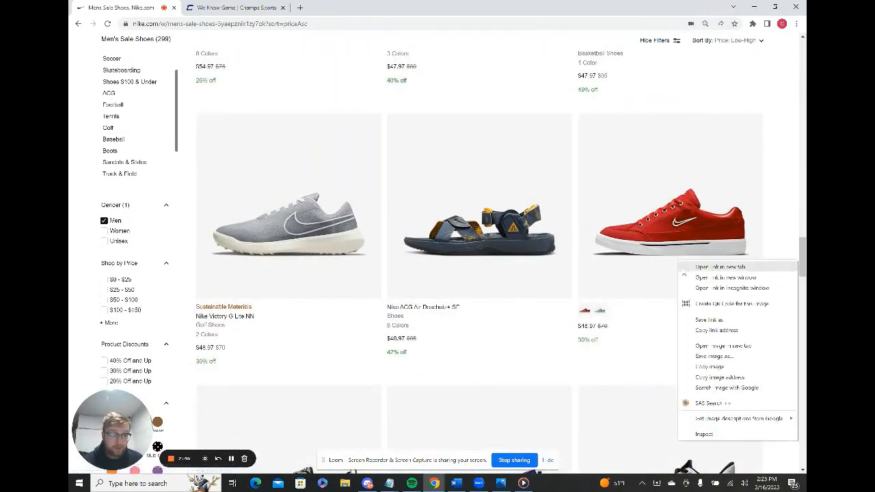
{"action": "left_click", "coordinate": [720, 266]}
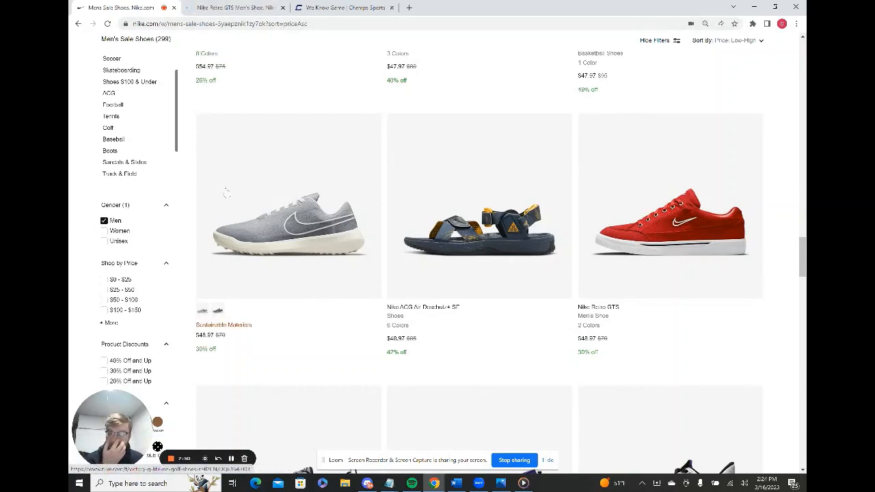
{"action": "scroll", "scroll_direction": "down", "scroll_amount": 3}
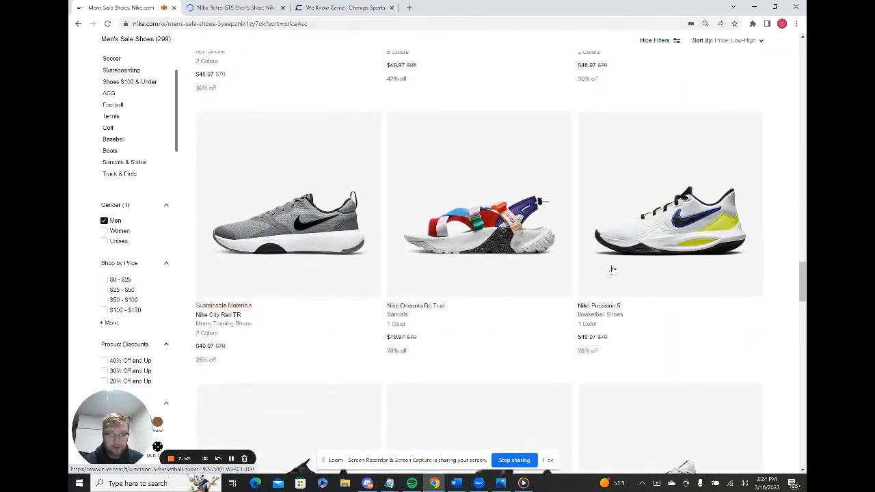
{"action": "scroll", "scroll_direction": "down", "scroll_amount": 3}
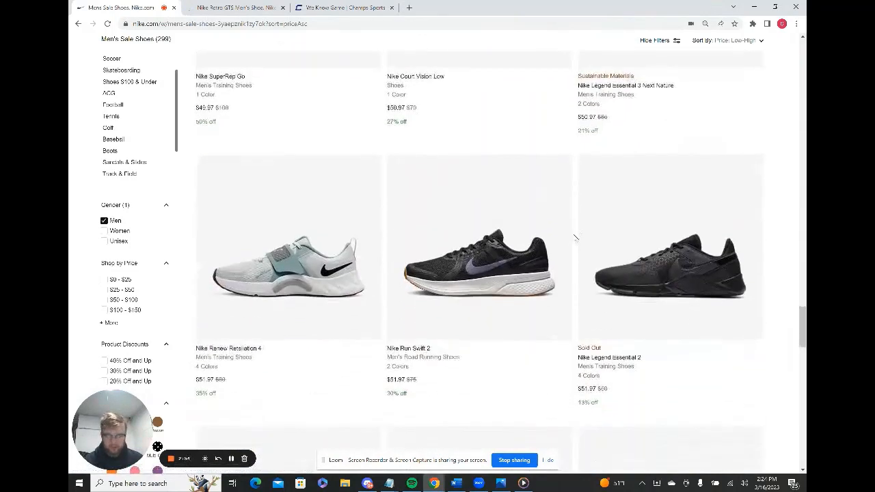
{"action": "scroll", "scroll_direction": "down", "scroll_amount": 3}
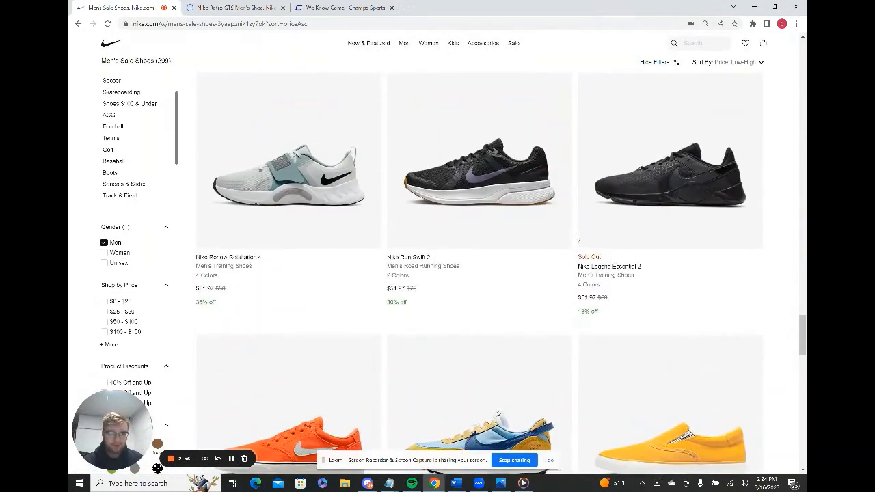
{"action": "scroll", "scroll_direction": "down", "scroll_amount": 3}
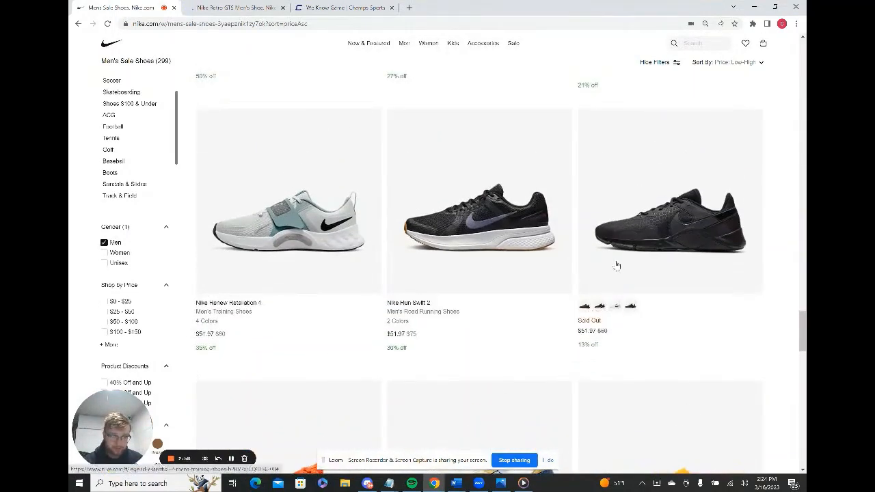
{"action": "right_click", "coordinate": [617, 265]}
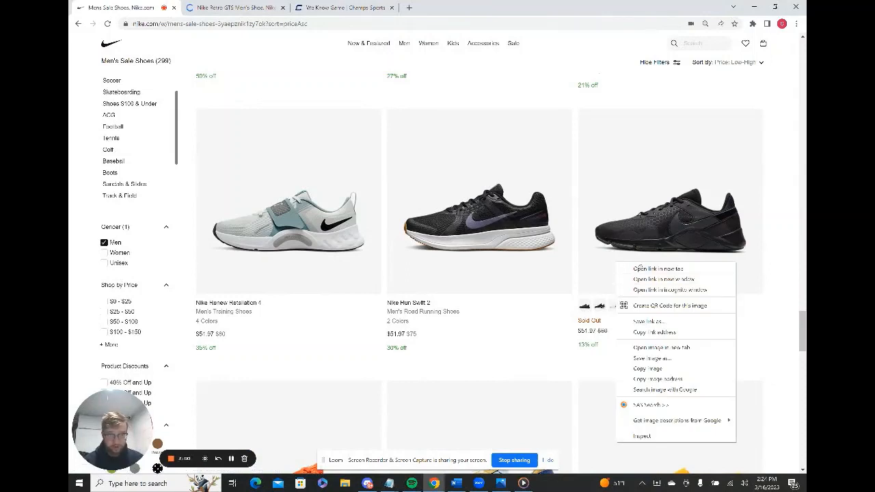
{"action": "left_click", "coordinate": [656, 268]}
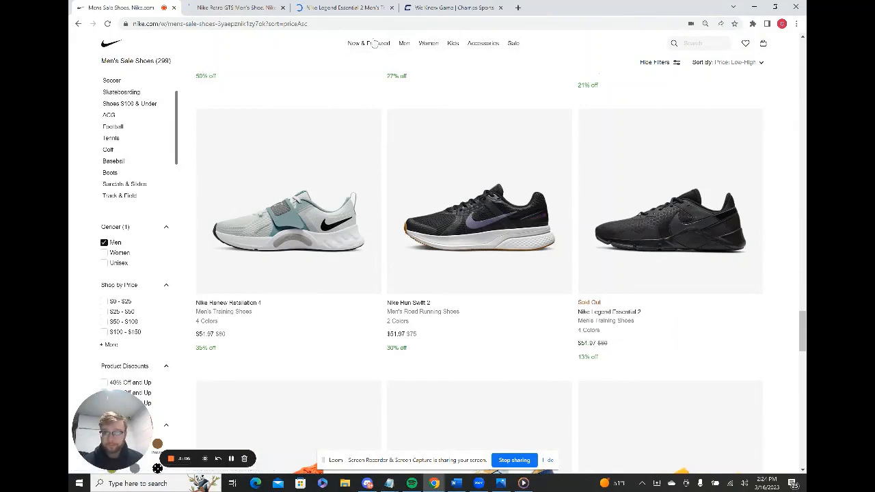
Step: Open another low-priced shoe listing in a new tab, browse further down, then reload the listing
{"action": "scroll", "scroll_direction": "down", "scroll_amount": 3}
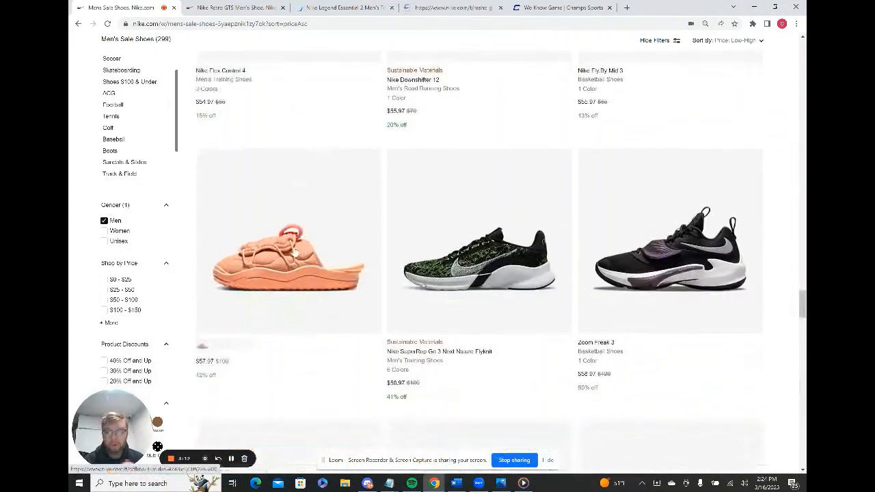
{"action": "scroll", "scroll_direction": "down", "scroll_amount": 3}
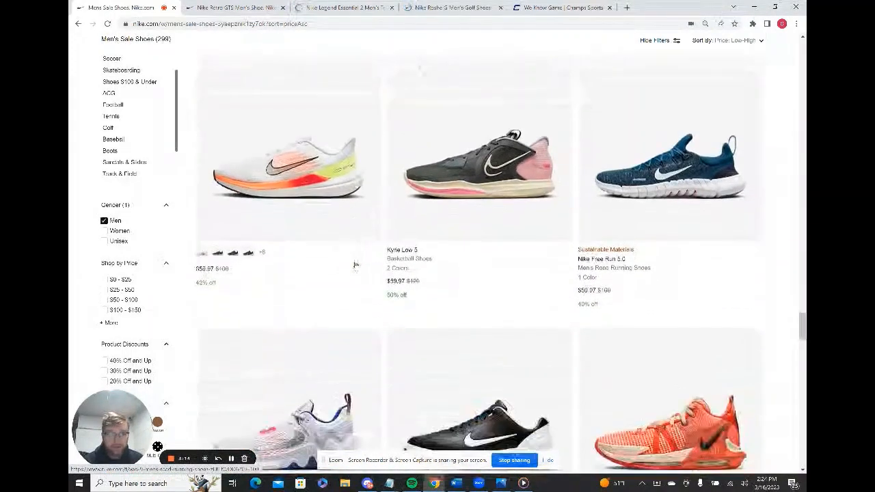
{"action": "scroll", "scroll_direction": "down", "scroll_amount": 3}
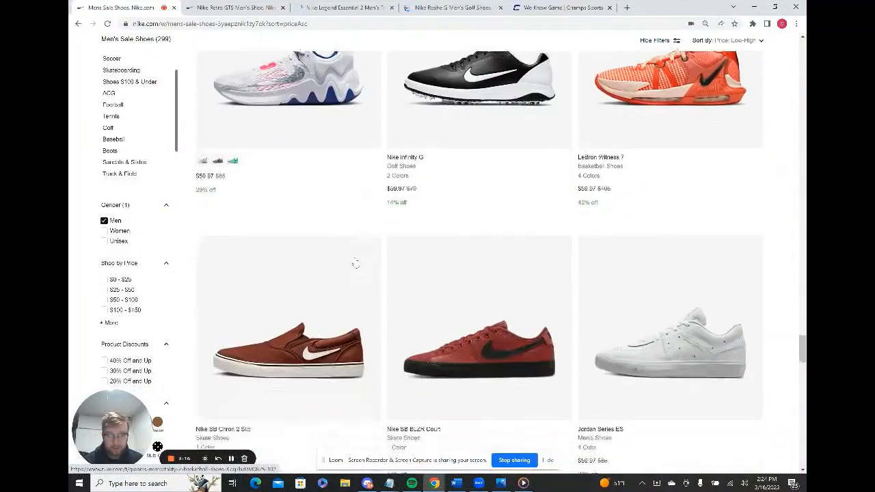
{"action": "scroll", "scroll_direction": "down", "scroll_amount": 3}
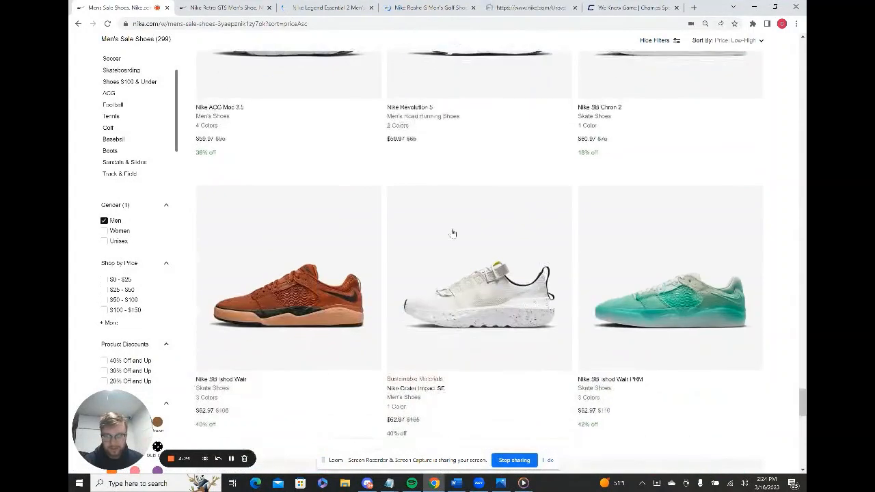
{"action": "scroll", "scroll_direction": "down", "scroll_amount": 3}
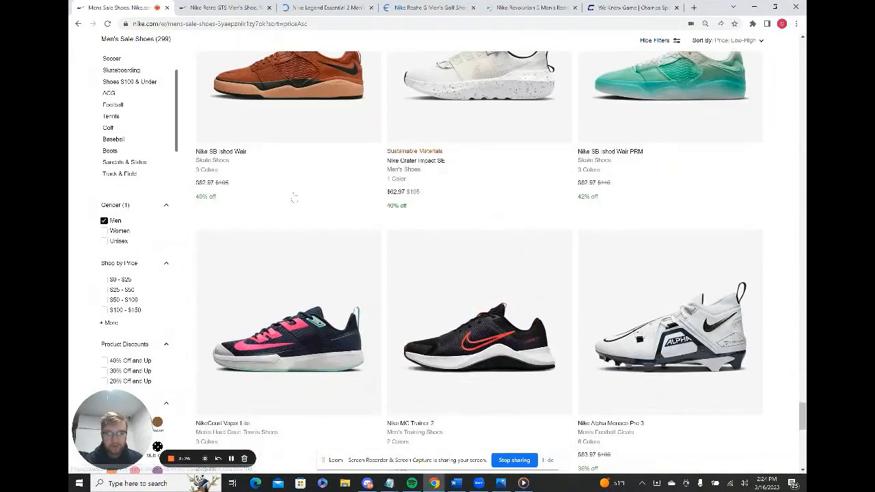
{"action": "right_click", "coordinate": [670, 274]}
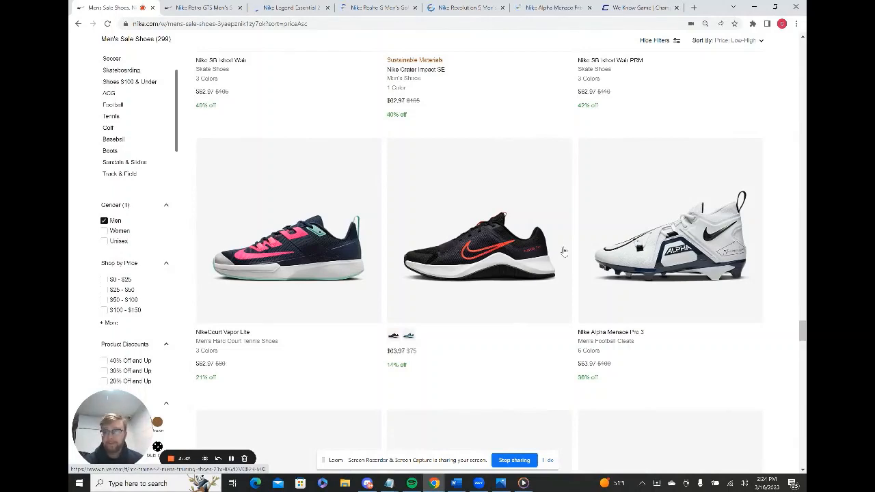
{"action": "scroll", "scroll_direction": "down", "scroll_amount": 3}
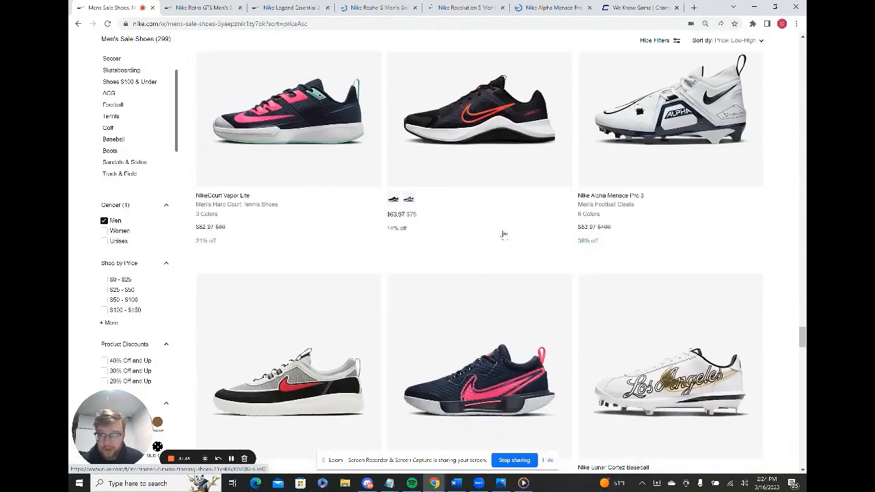
{"action": "scroll", "scroll_direction": "down", "scroll_amount": 3}
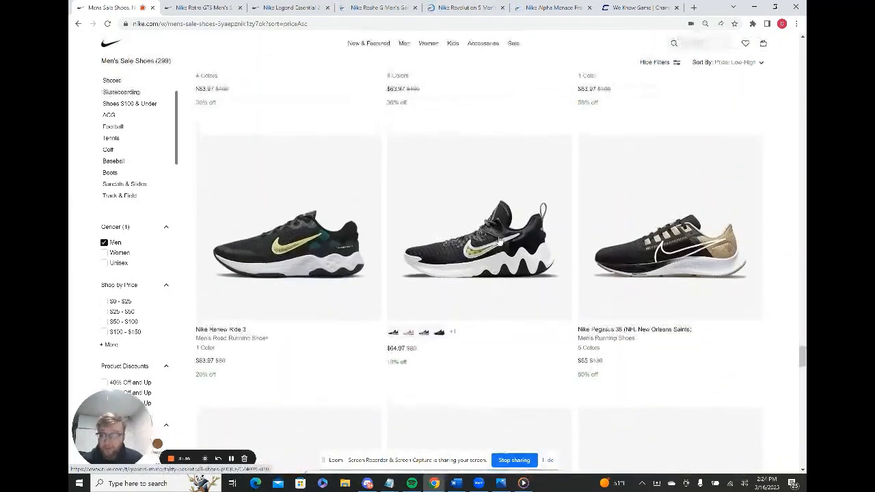
{"action": "scroll", "scroll_direction": "down", "scroll_amount": 3}
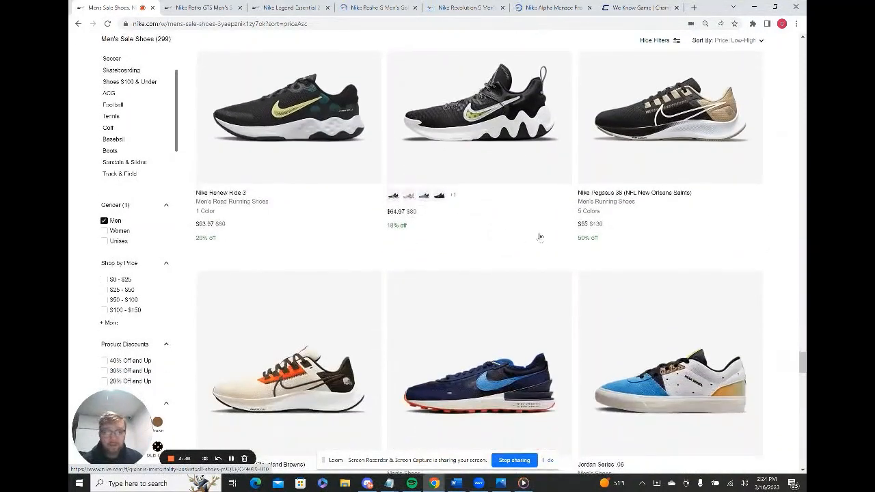
{"action": "scroll", "scroll_direction": "down", "scroll_amount": 3}
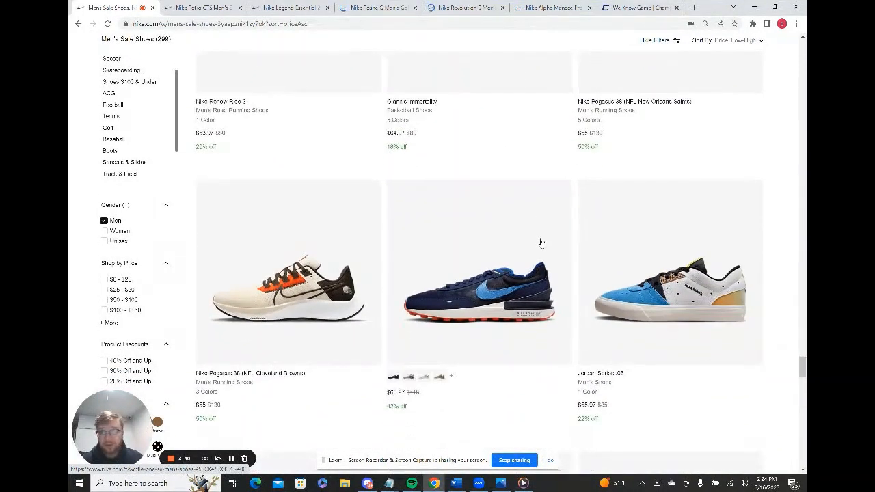
{"action": "scroll", "scroll_direction": "down", "scroll_amount": 3}
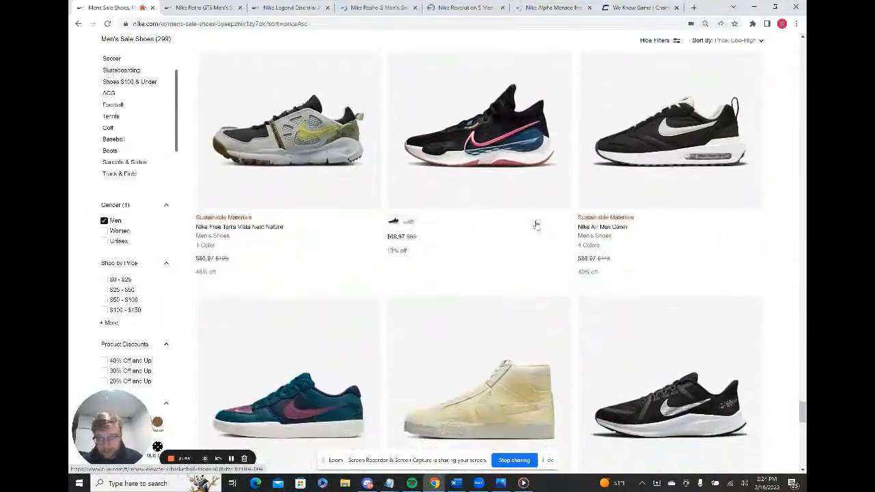
{"action": "scroll", "scroll_direction": "down", "scroll_amount": 3}
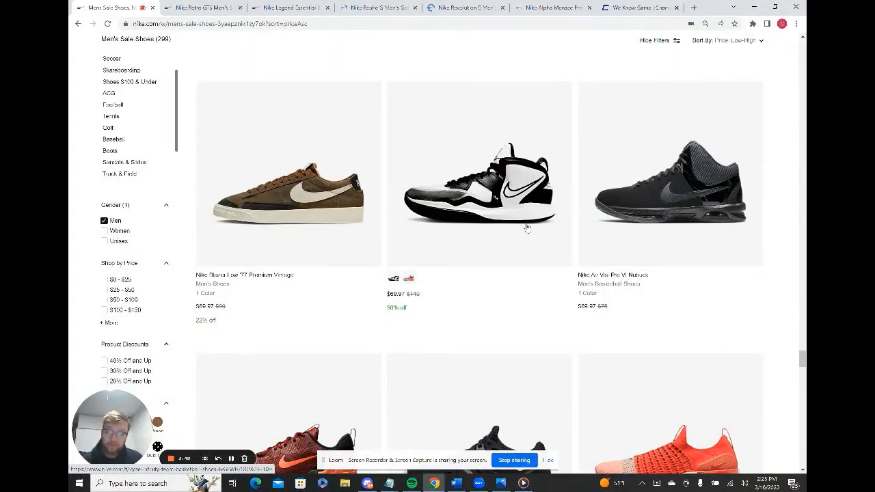
{"action": "scroll", "scroll_direction": "down", "scroll_amount": 3}
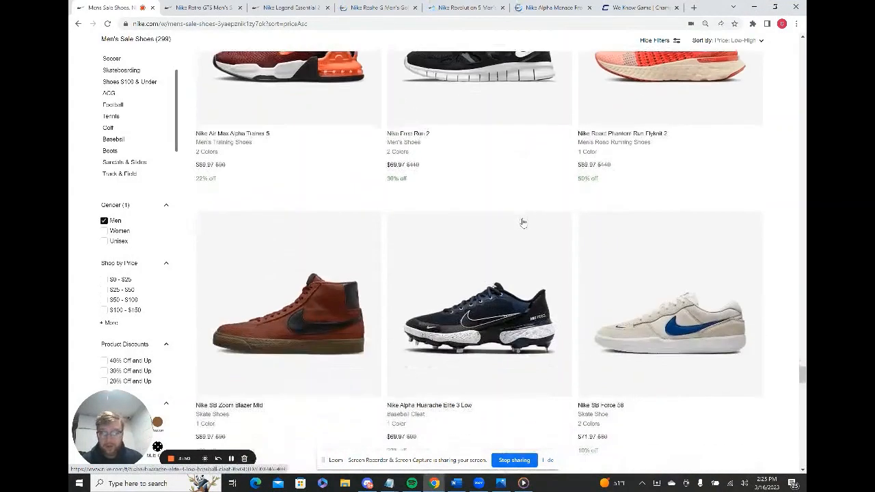
{"action": "scroll", "scroll_direction": "down", "scroll_amount": 3}
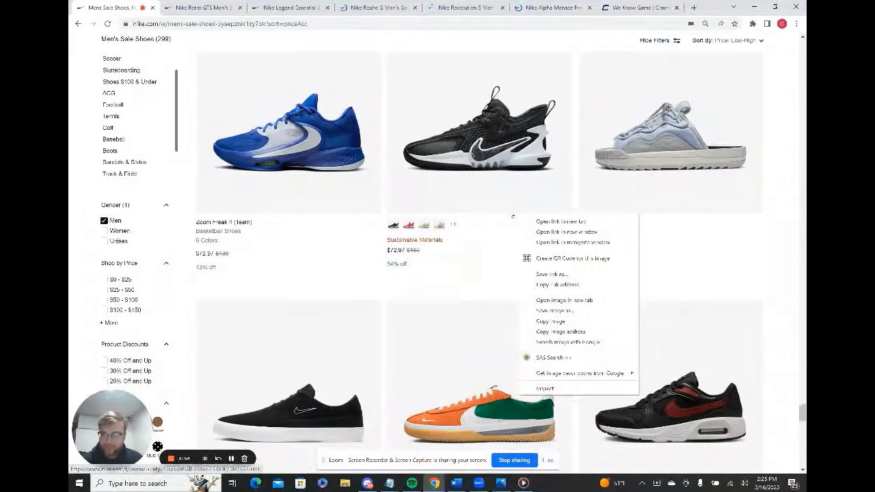
{"action": "scroll", "scroll_direction": "down", "scroll_amount": 3}
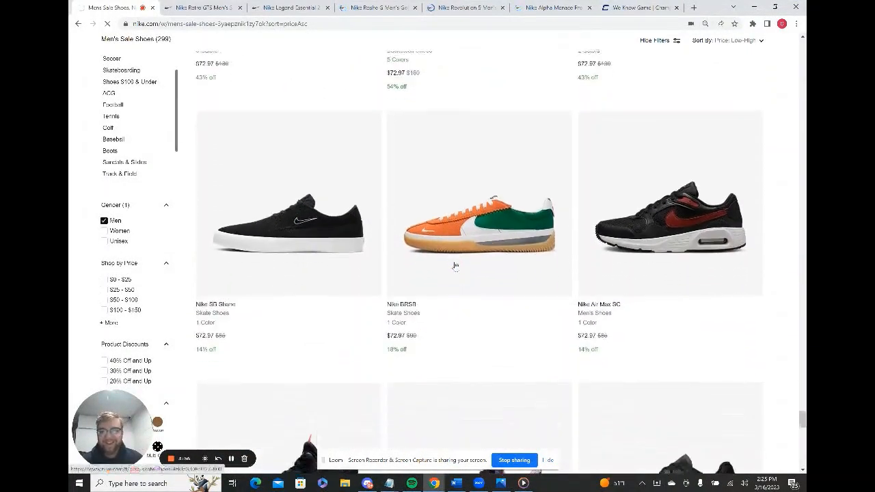
{"action": "left_click", "coordinate": [478, 206]}
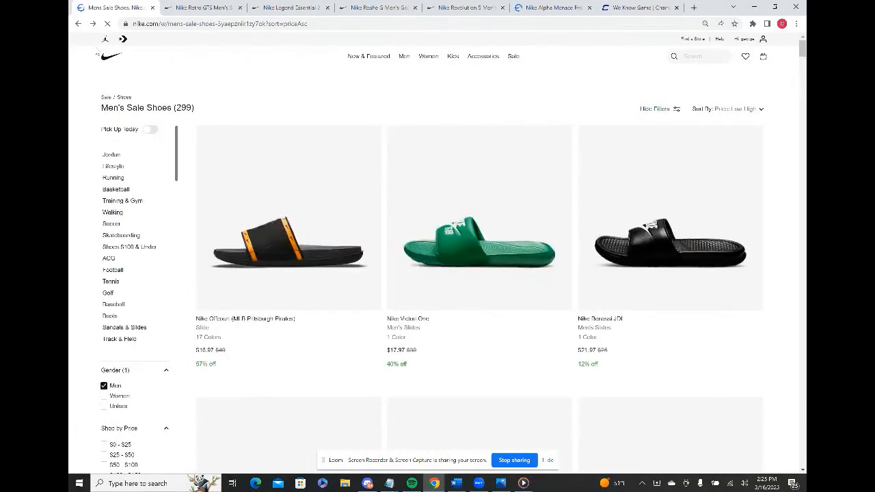
{"action": "scroll", "scroll_direction": "down", "scroll_amount": 3}
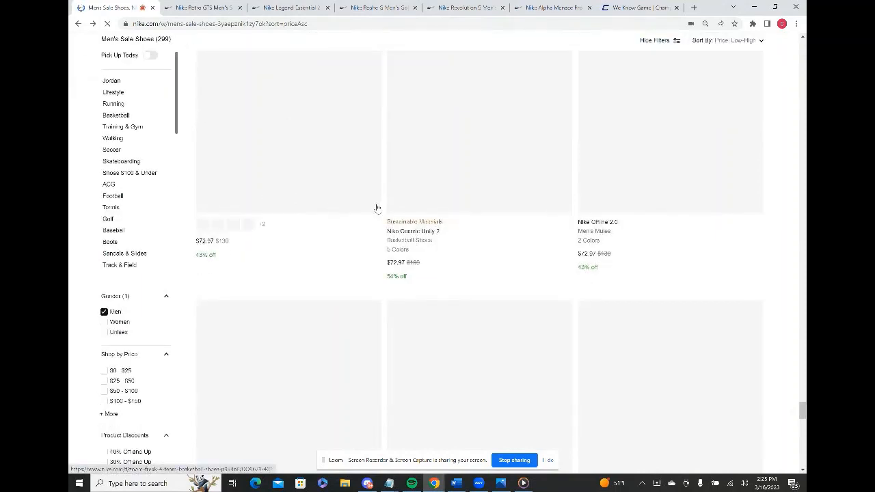
{"action": "scroll", "scroll_direction": "down", "scroll_amount": 3}
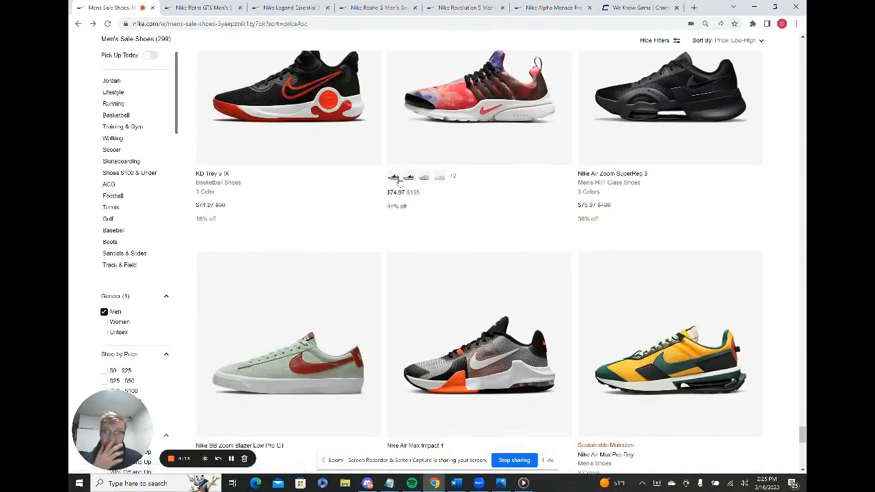
{"action": "scroll", "scroll_direction": "down", "scroll_amount": 3}
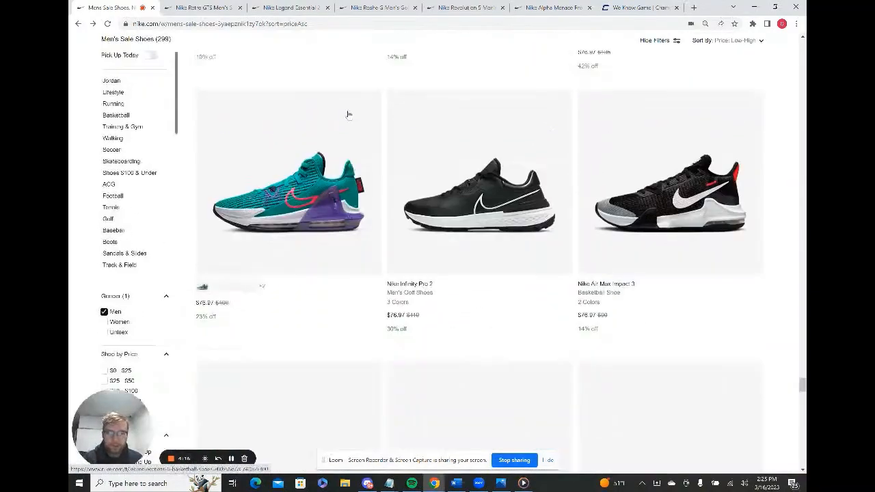
{"action": "scroll", "scroll_direction": "down", "scroll_amount": 3}
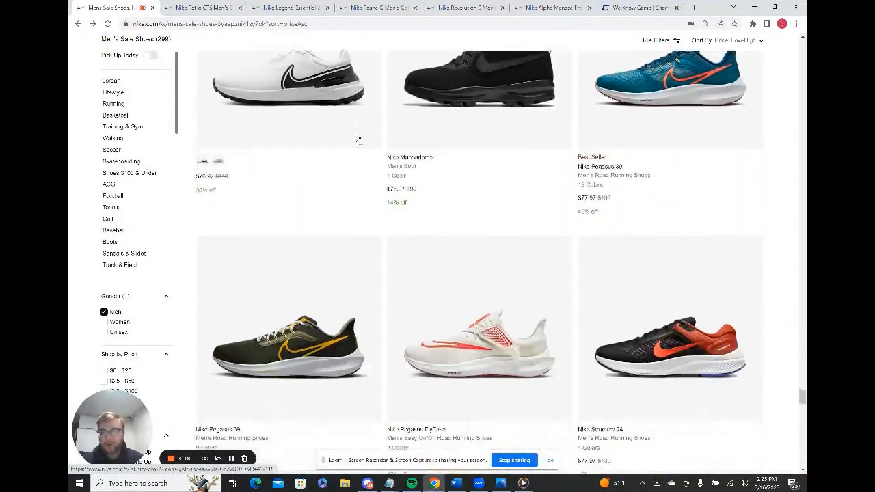
{"action": "scroll", "scroll_direction": "down", "scroll_amount": 3}
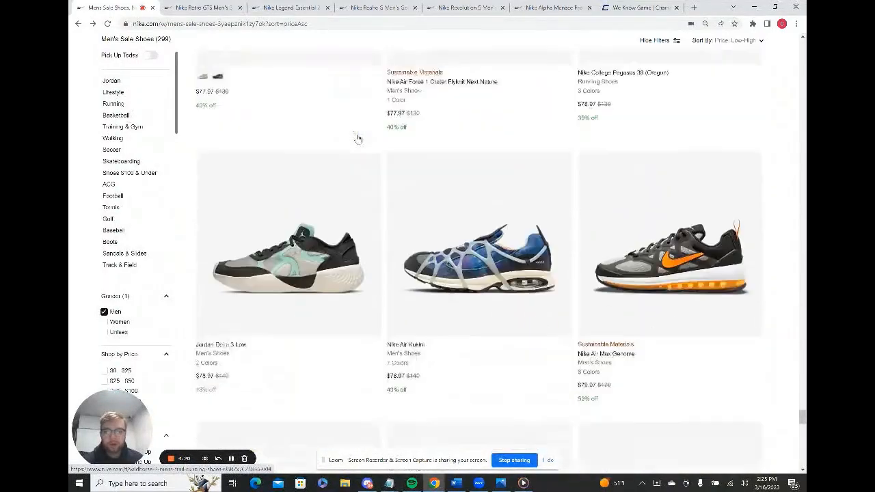
{"action": "scroll", "scroll_direction": "down", "scroll_amount": 3}
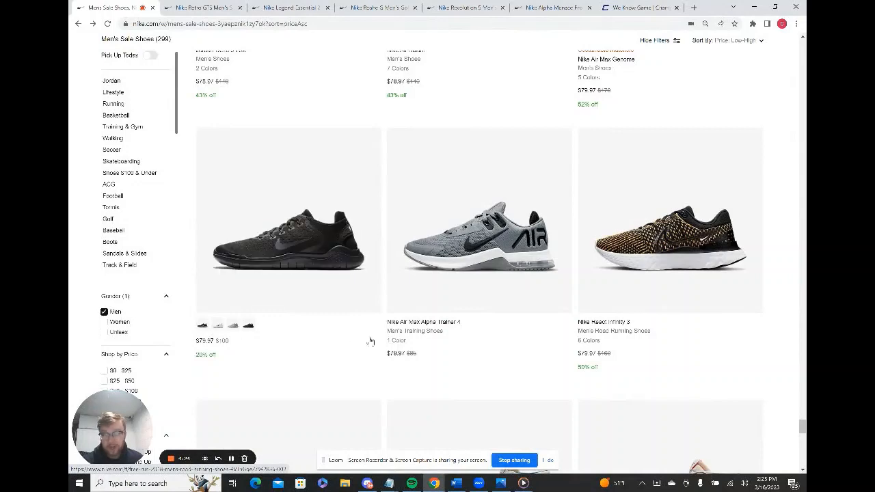
{"action": "scroll", "scroll_direction": "down", "scroll_amount": 3}
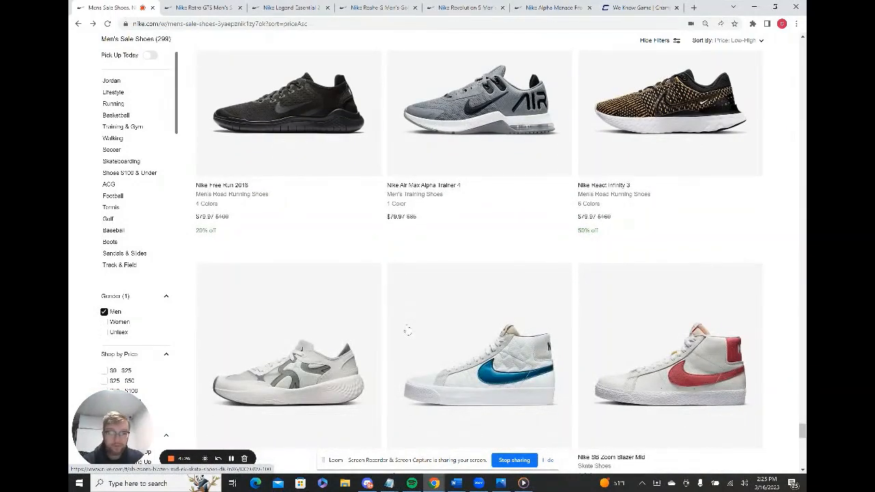
{"action": "scroll", "scroll_direction": "down", "scroll_amount": 3}
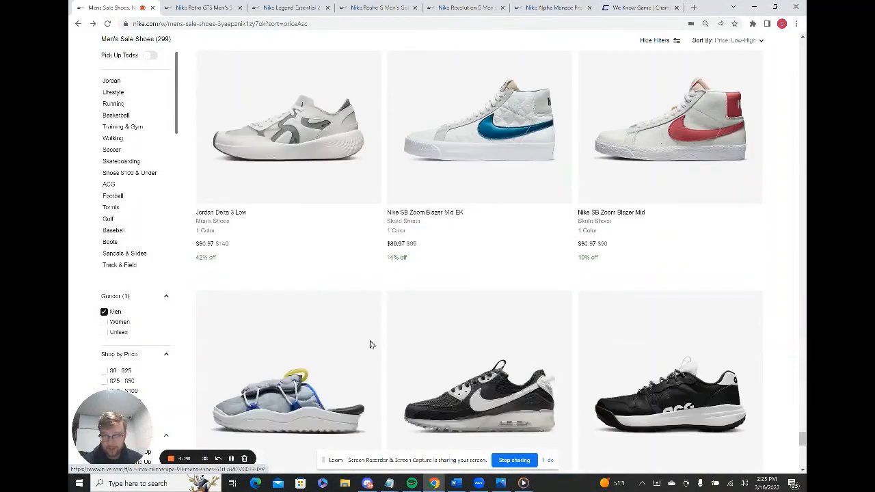
{"action": "scroll", "scroll_direction": "down", "scroll_amount": 3}
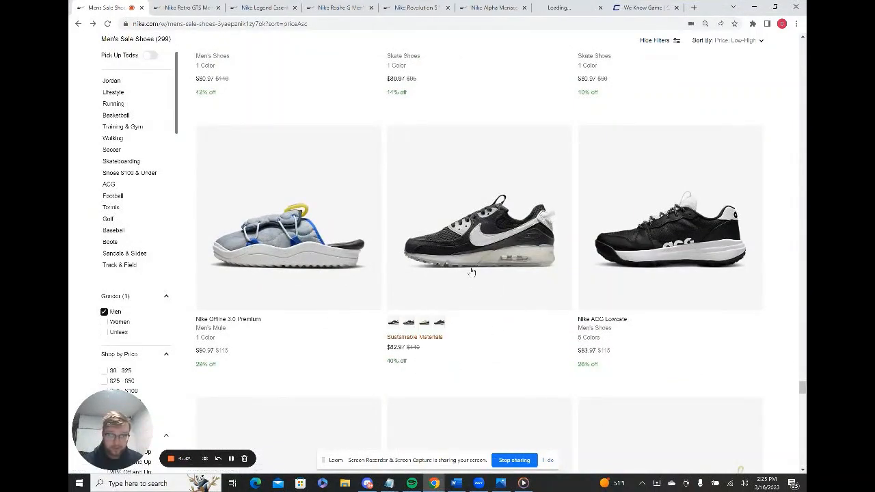
{"action": "scroll", "scroll_direction": "down", "scroll_amount": 3}
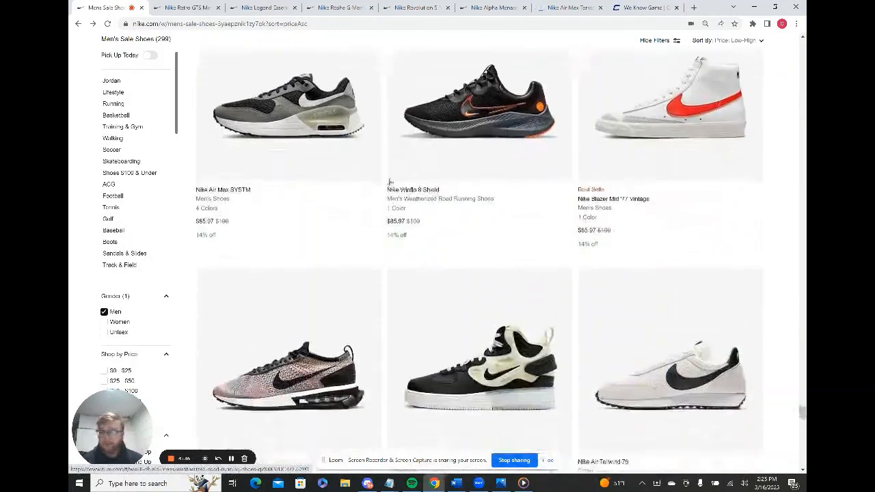
{"action": "scroll", "scroll_direction": "down", "scroll_amount": 3}
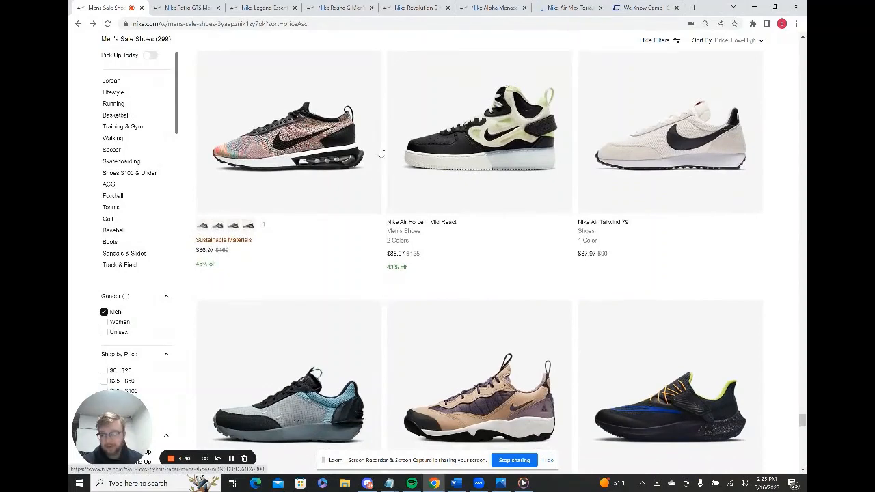
{"action": "scroll", "scroll_direction": "down", "scroll_amount": 3}
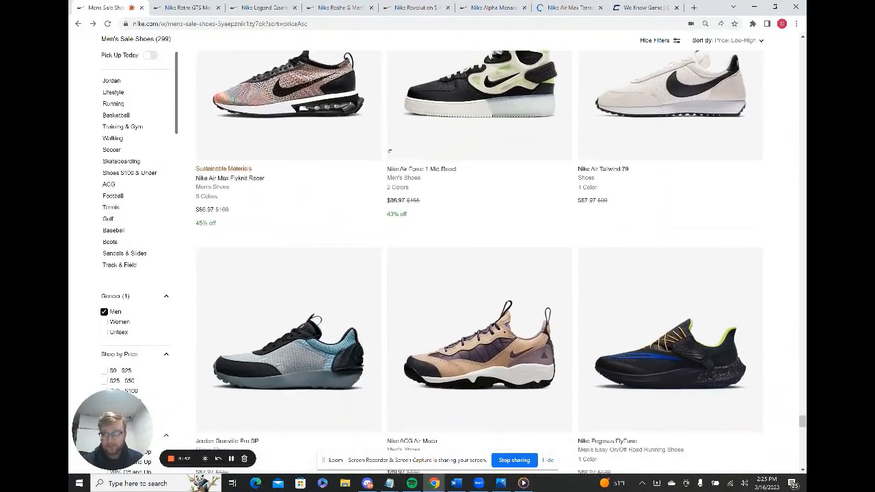
{"action": "scroll", "scroll_direction": "down", "scroll_amount": 3}
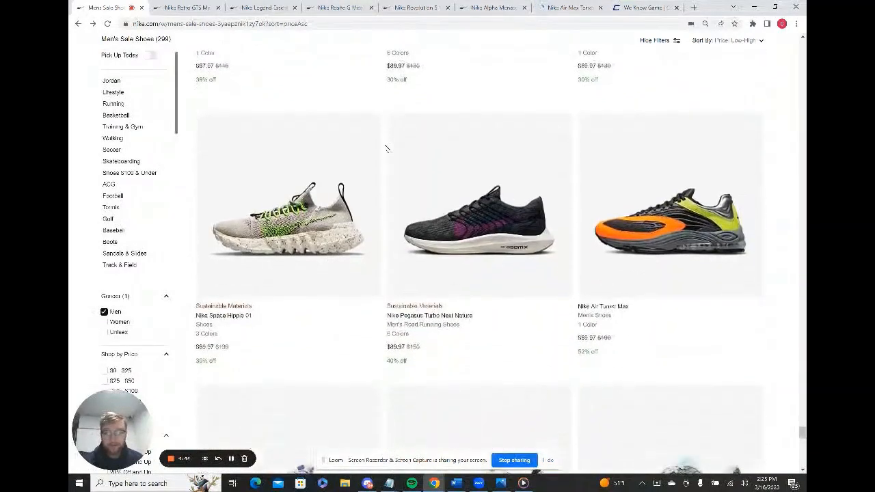
{"action": "scroll", "scroll_direction": "down", "scroll_amount": 3}
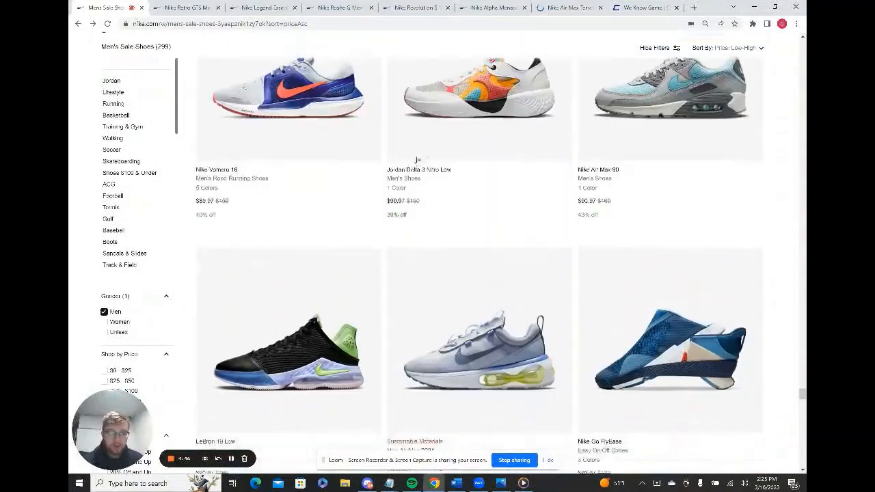
{"action": "scroll", "scroll_direction": "down", "scroll_amount": 3}
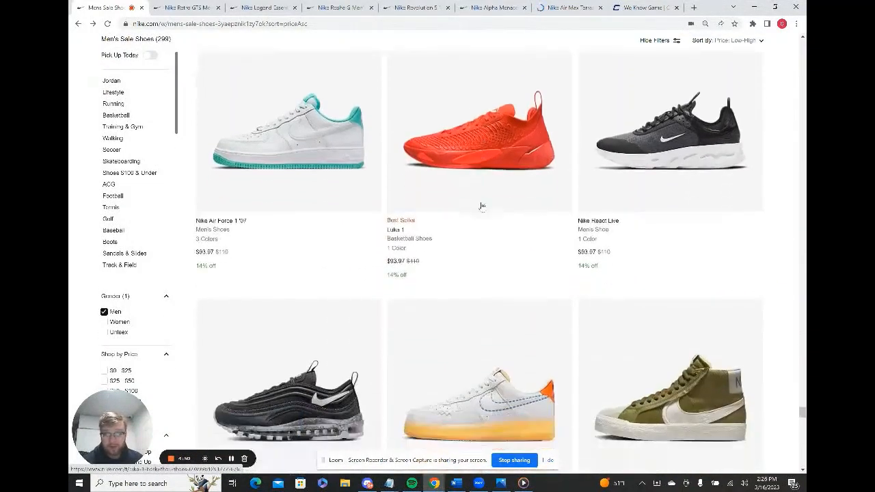
{"action": "scroll", "scroll_direction": "down", "scroll_amount": 3}
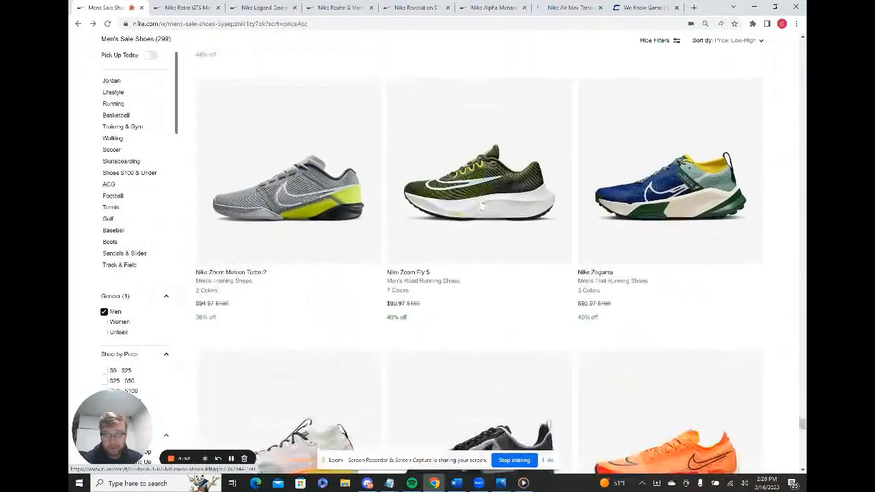
{"action": "scroll", "scroll_direction": "down", "scroll_amount": 3}
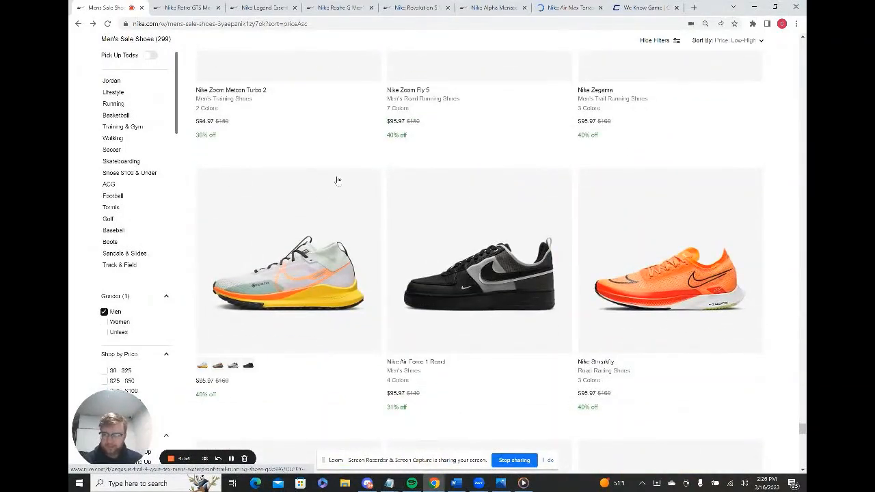
{"action": "scroll", "scroll_direction": "down", "scroll_amount": 3}
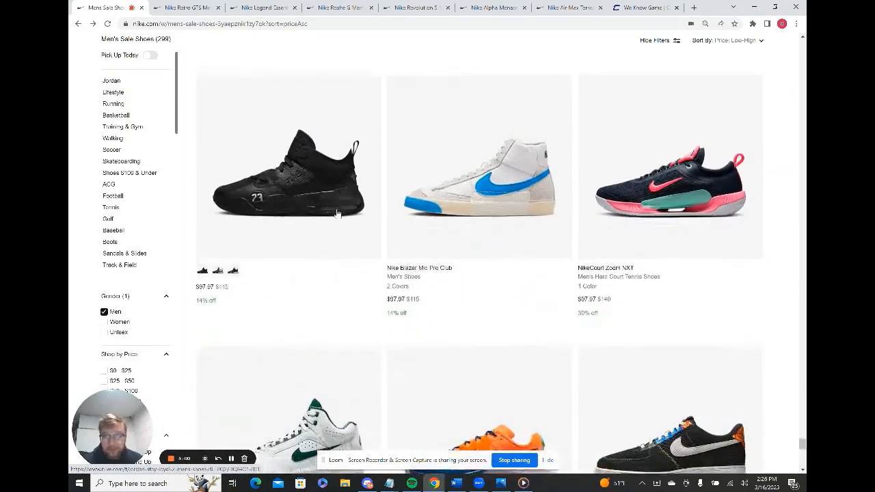
{"action": "scroll", "scroll_direction": "down", "scroll_amount": 3}
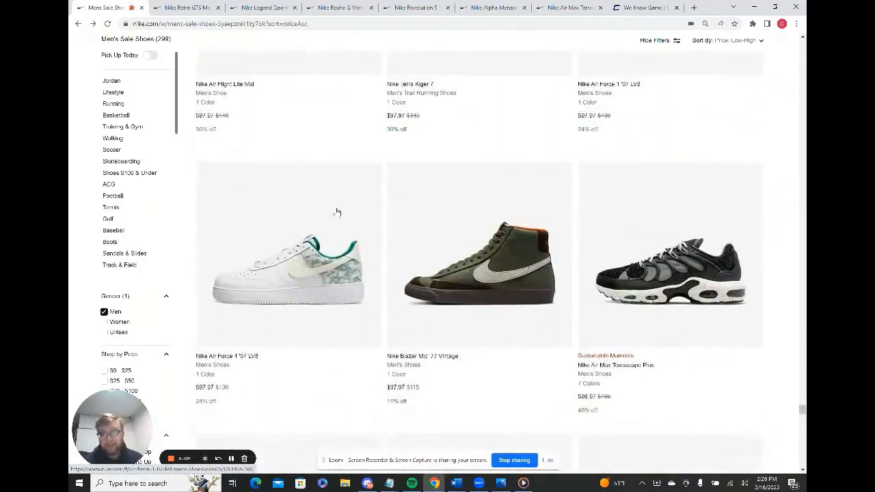
{"action": "scroll", "scroll_direction": "down", "scroll_amount": 3}
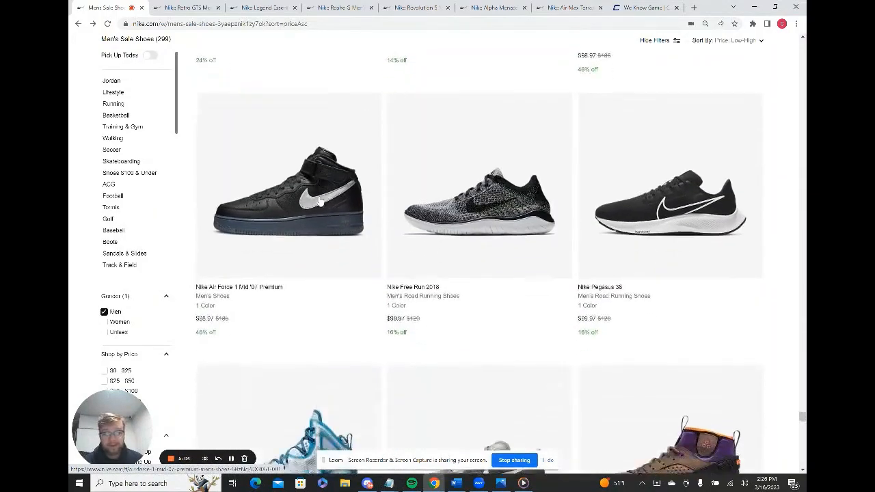
{"action": "scroll", "scroll_direction": "down", "scroll_amount": 3}
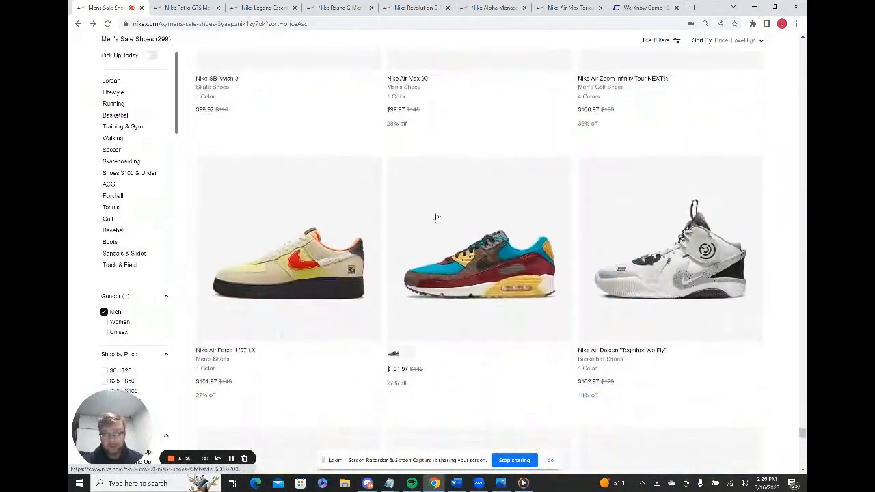
{"action": "scroll", "scroll_direction": "down", "scroll_amount": 3}
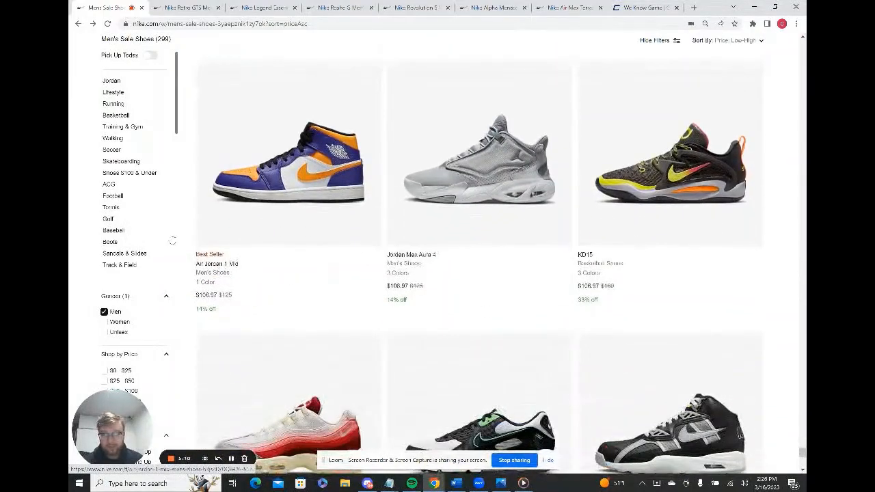
Step: Open the Air Jordan 1 Mid in a new tab and browse down to the pricier ~$120 shoes
{"action": "right_click", "coordinate": [289, 153]}
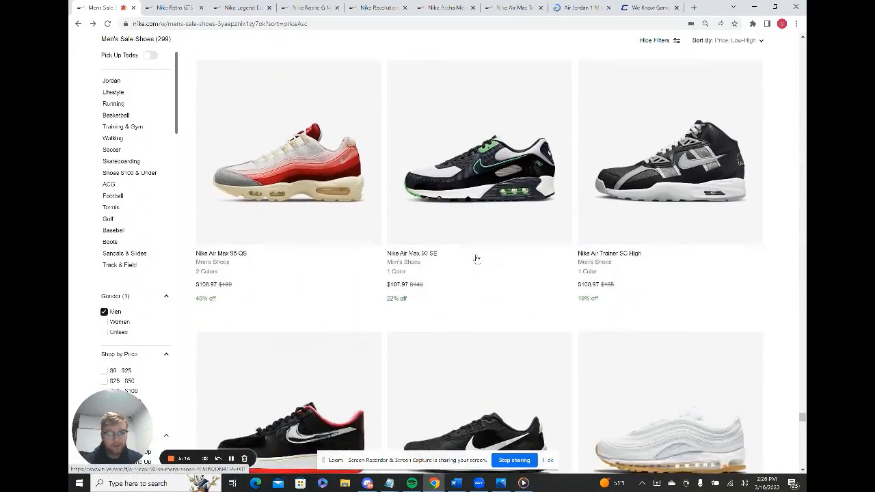
{"action": "scroll", "scroll_direction": "down", "scroll_amount": 3}
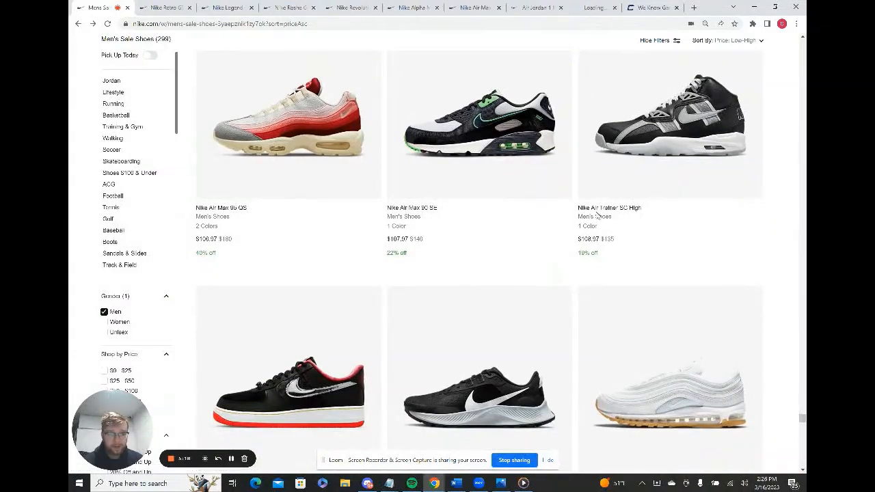
{"action": "scroll", "scroll_direction": "down", "scroll_amount": 3}
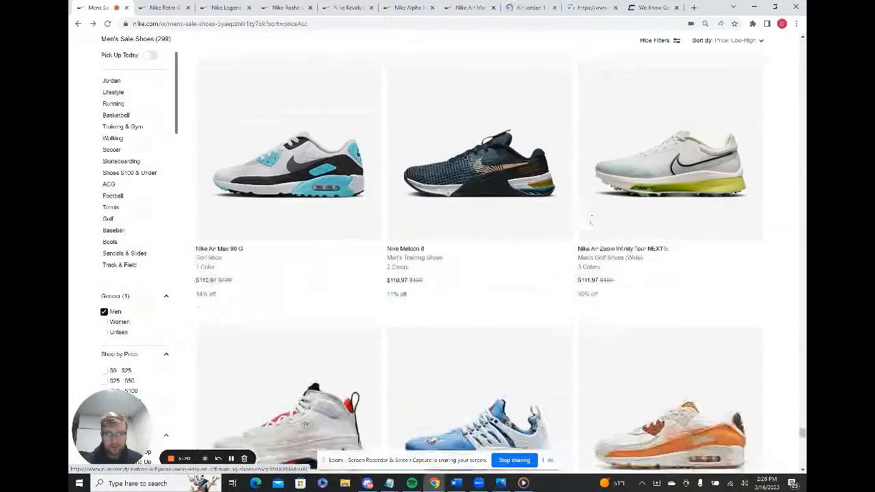
{"action": "scroll", "scroll_direction": "down", "scroll_amount": 3}
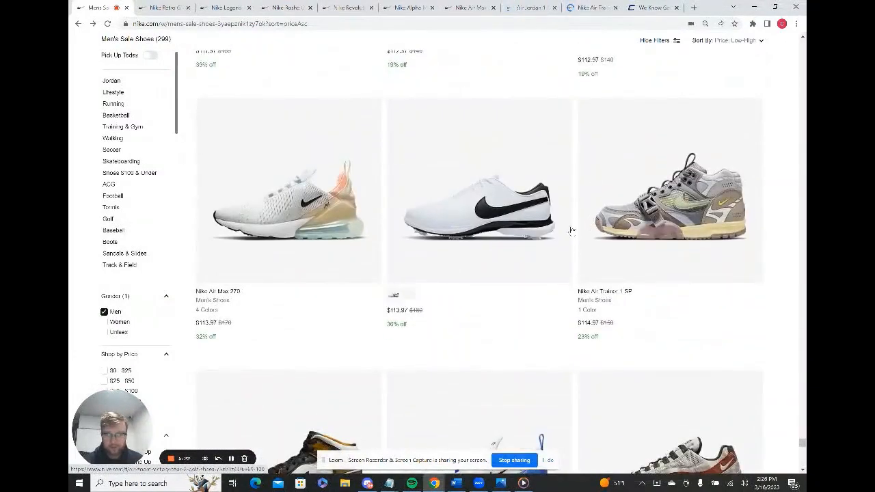
{"action": "scroll", "scroll_direction": "down", "scroll_amount": 3}
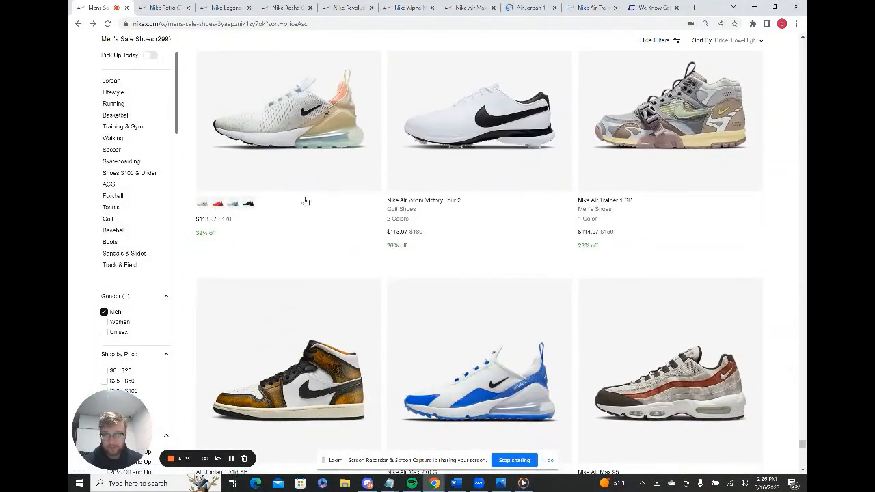
{"action": "scroll", "scroll_direction": "down", "scroll_amount": 3}
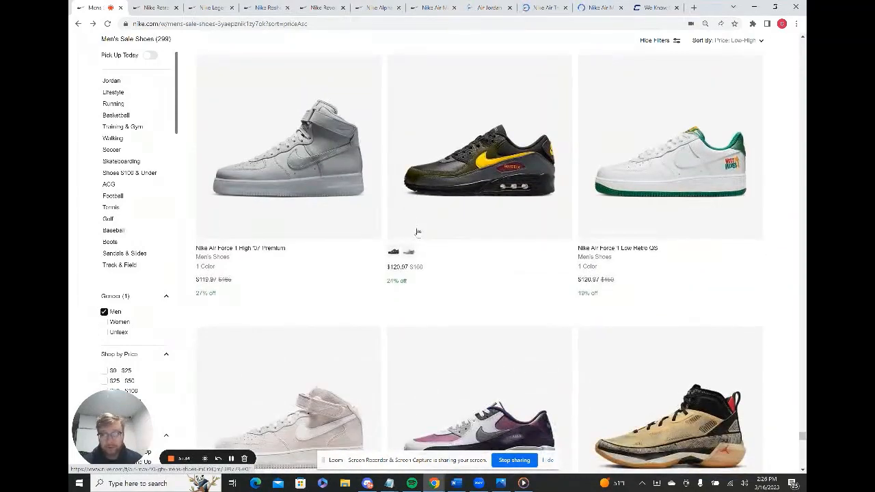
{"action": "scroll", "scroll_direction": "down", "scroll_amount": 3}
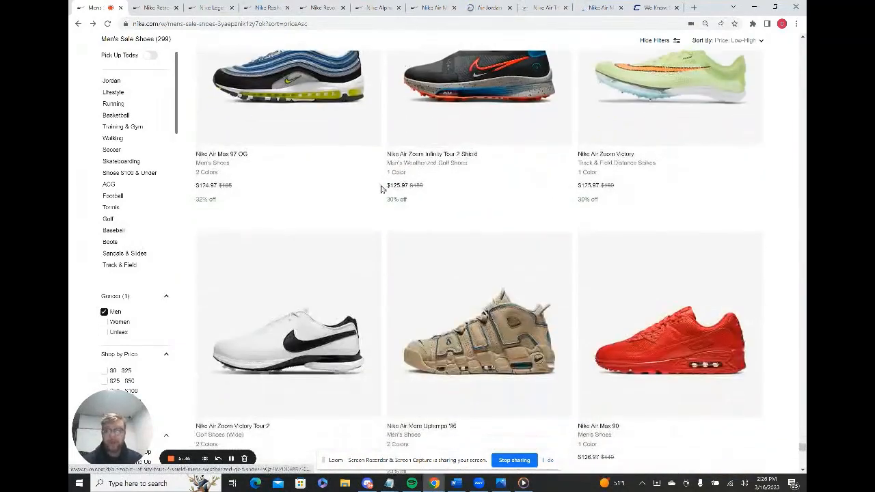
{"action": "scroll", "scroll_direction": "down", "scroll_amount": 3}
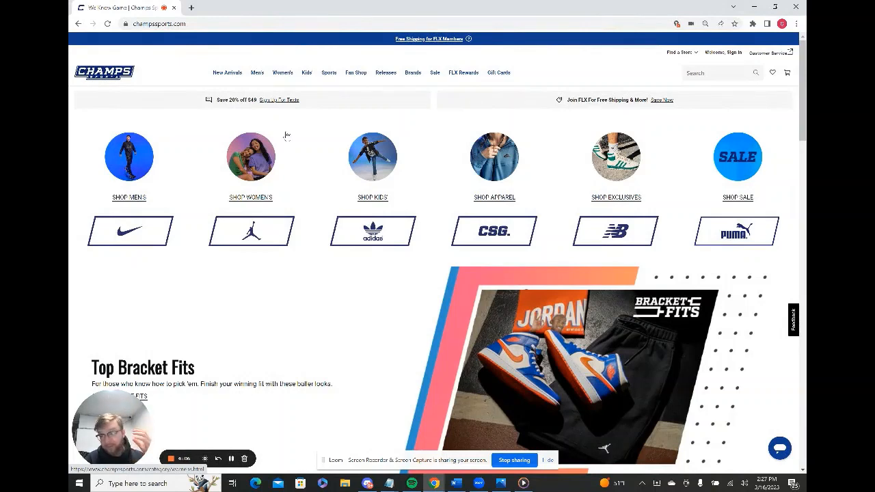
{"action": "mouse_move", "coordinate": [265, 82]}
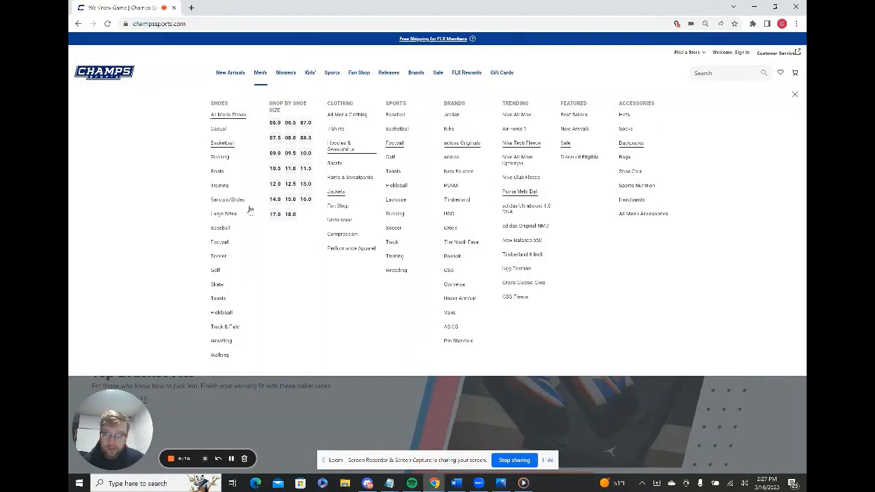
{"action": "mouse_move", "coordinate": [274, 235]}
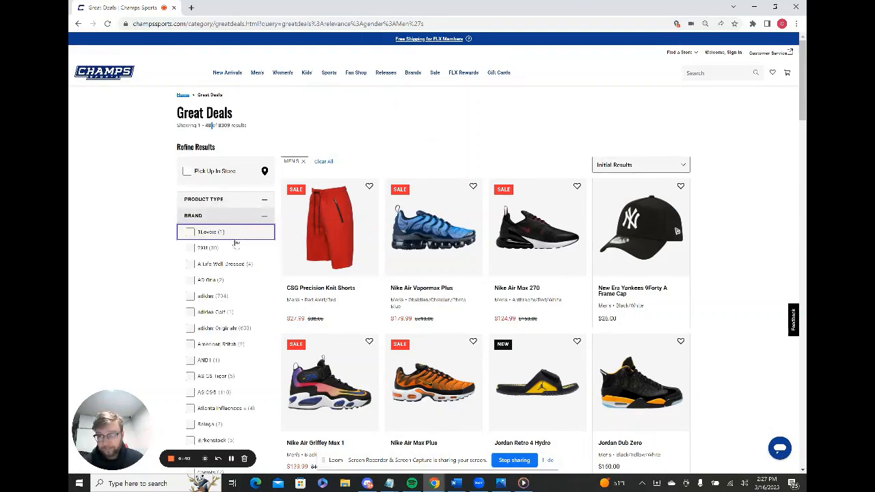
Step: Filter Great Deals to Brand Nike and Product Type Shoes, then show the sort choices
{"action": "scroll", "scroll_direction": "down", "scroll_amount": 3}
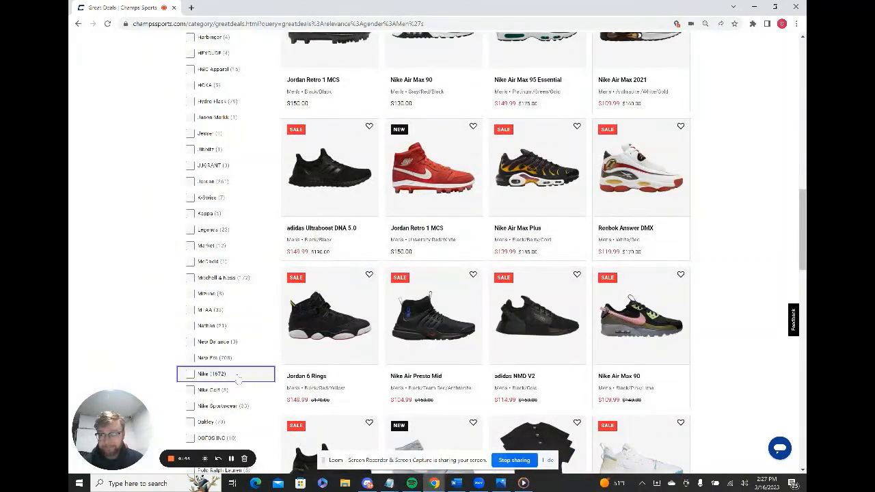
{"action": "left_click", "coordinate": [189, 375]}
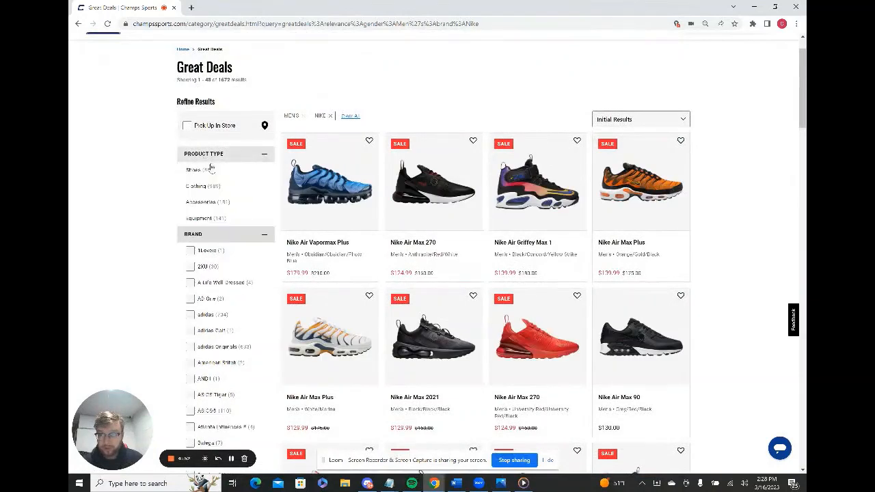
{"action": "left_click", "coordinate": [197, 170]}
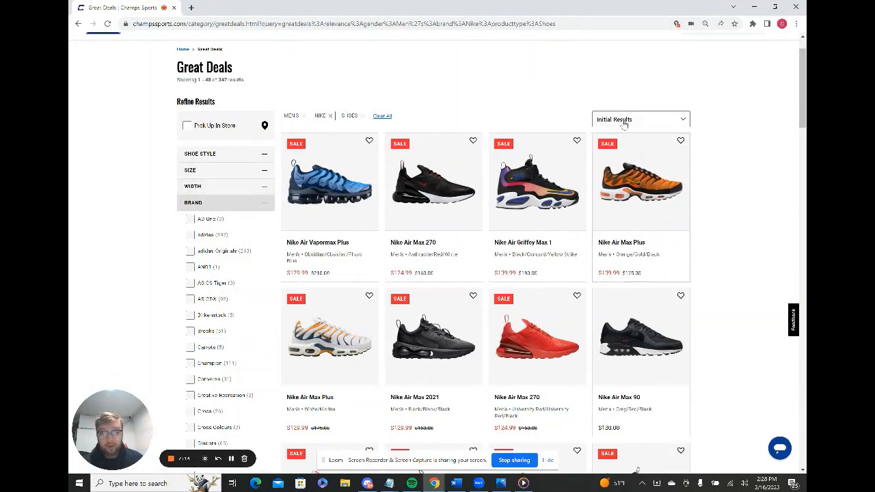
{"action": "left_click", "coordinate": [639, 119]}
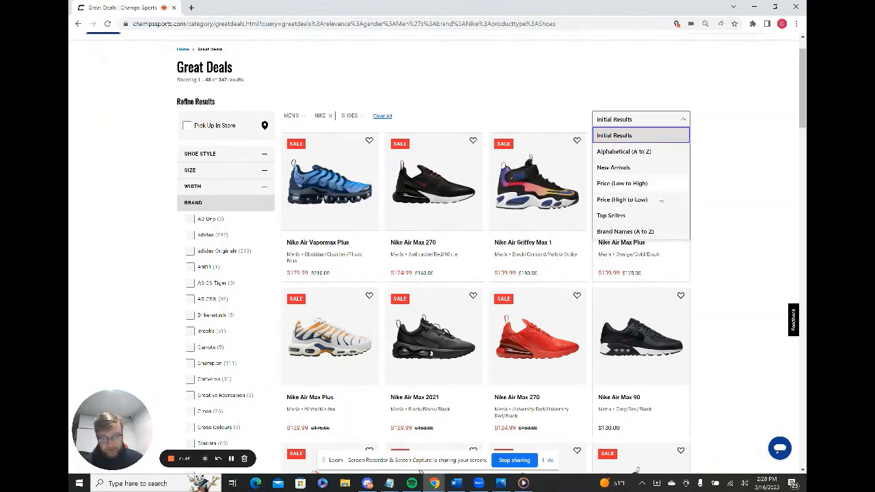
Step: Sort by top sellers and open the Nike Air VaporMax Plus and Air Max 270 in new tabs
{"action": "left_click", "coordinate": [609, 216]}
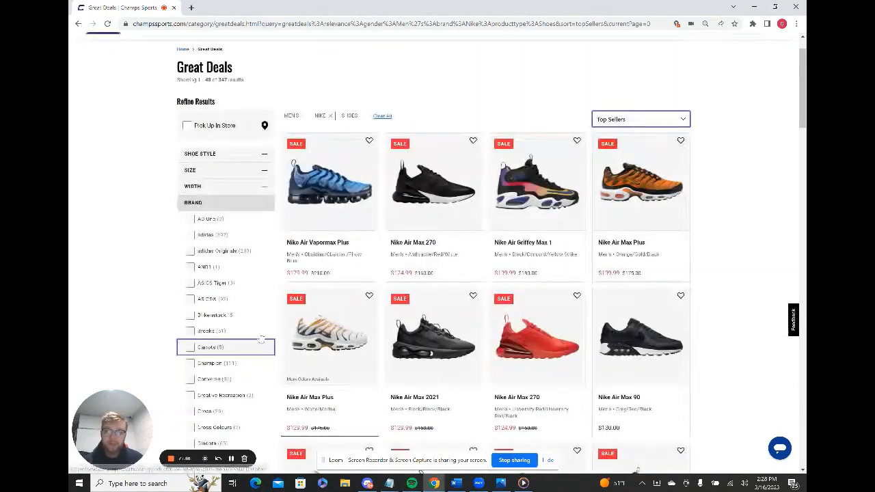
{"action": "right_click", "coordinate": [328, 178]}
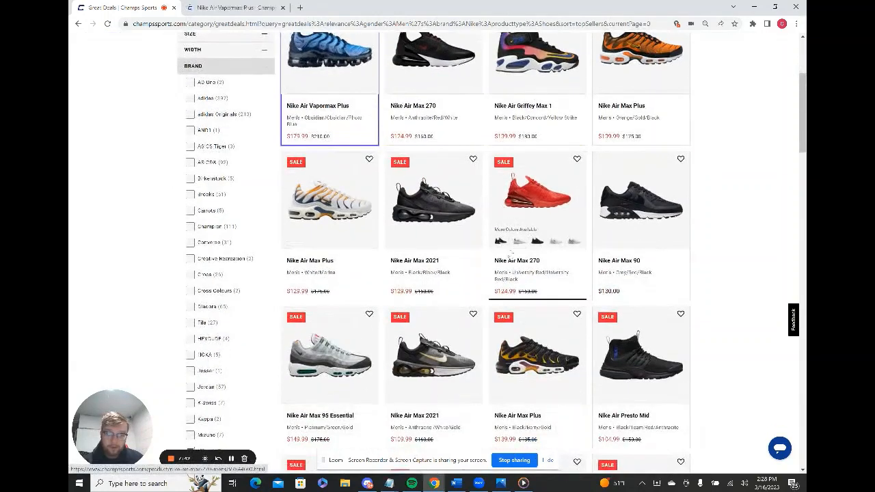
{"action": "right_click", "coordinate": [516, 198]}
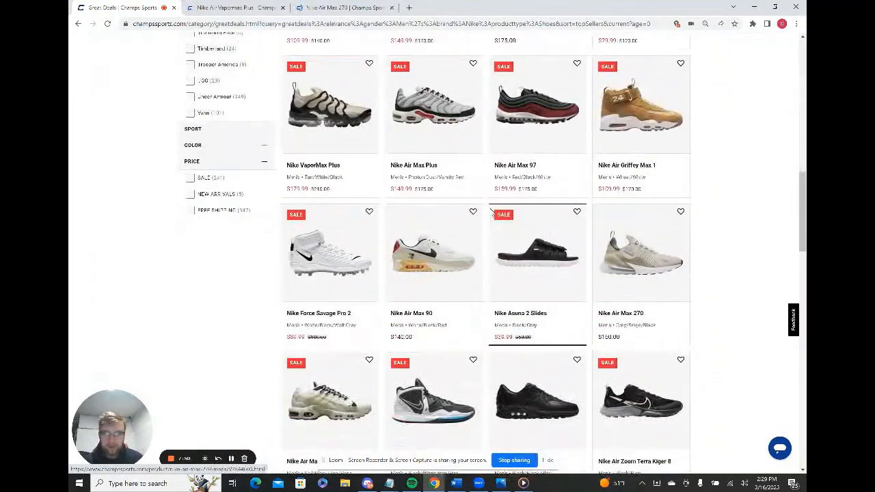
Step: Go to the next page of the Nike deals results
{"action": "scroll", "scroll_direction": "down", "scroll_amount": 3}
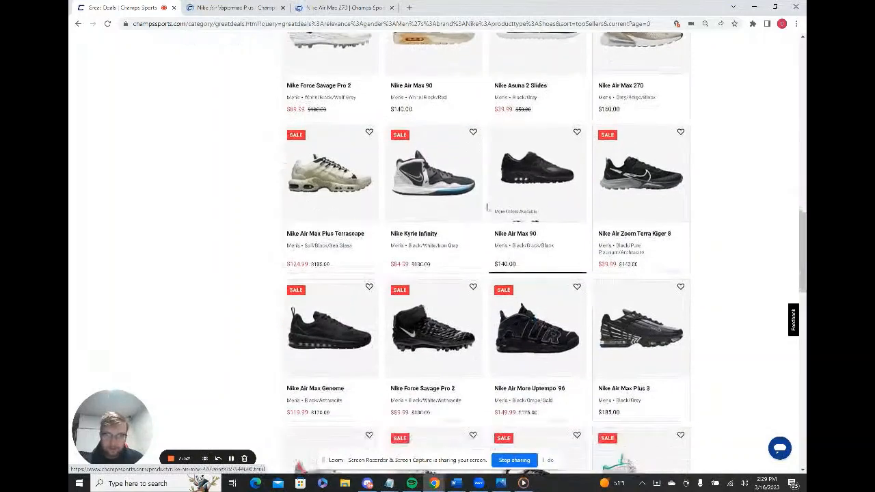
{"action": "scroll", "scroll_direction": "down", "scroll_amount": 3}
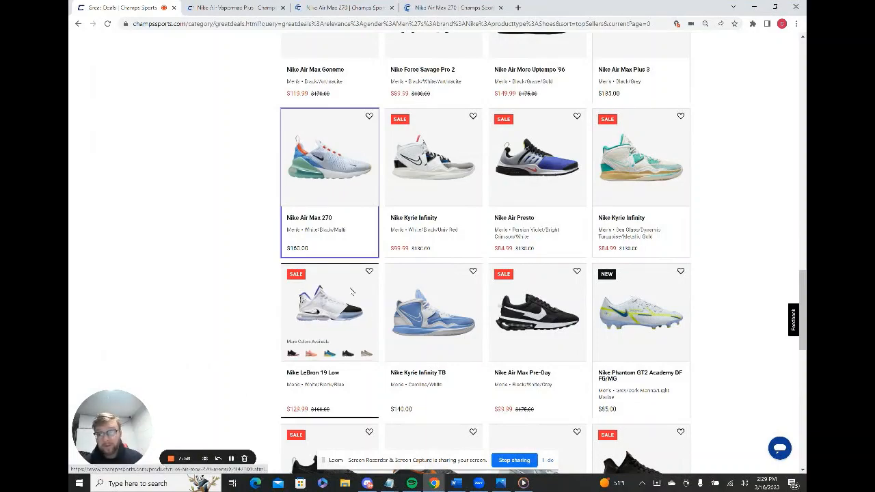
{"action": "scroll", "scroll_direction": "down", "scroll_amount": 3}
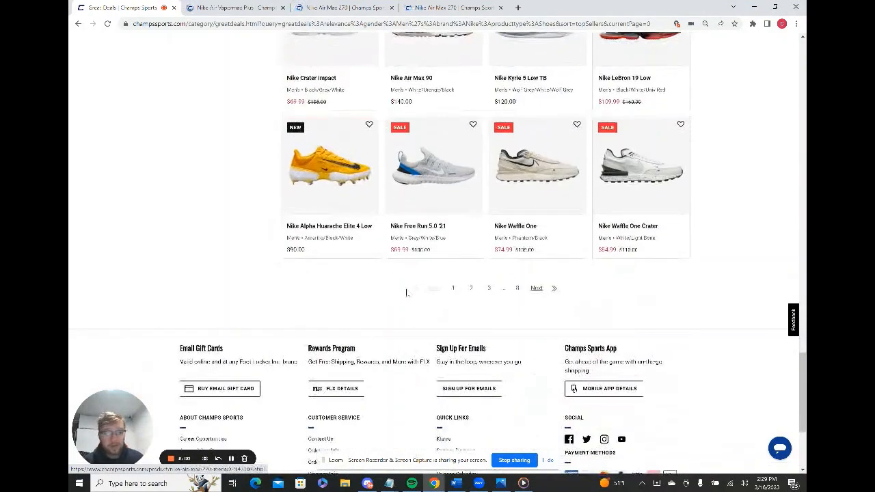
{"action": "left_click", "coordinate": [470, 287]}
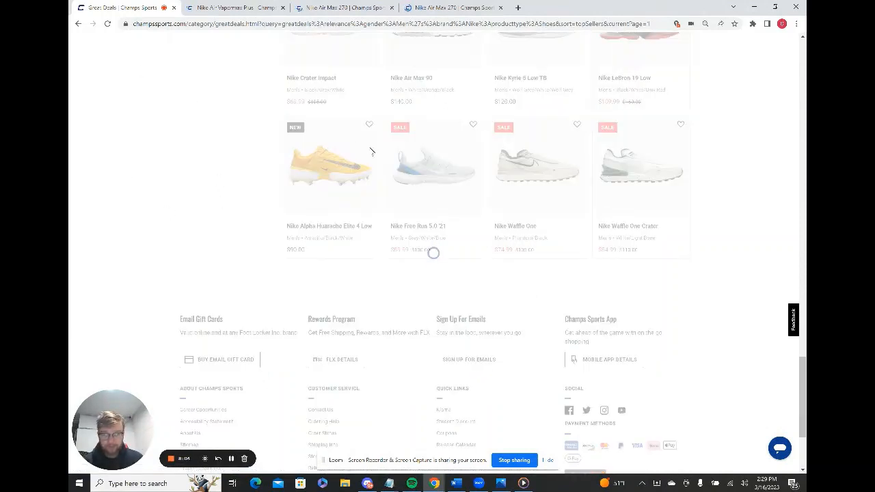
Step: Open the Nike GTS 97 listing in a new tab and browse through the remaining results
{"action": "scroll", "scroll_direction": "up", "scroll_amount": 3}
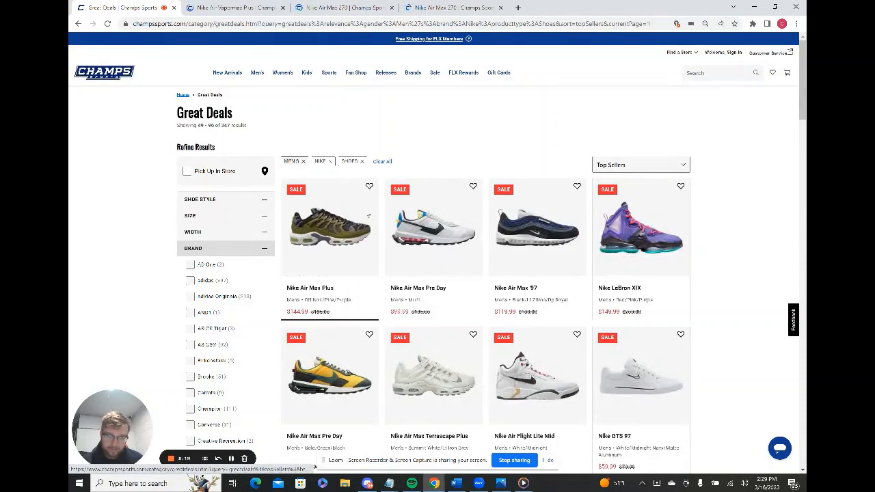
{"action": "scroll", "scroll_direction": "down", "scroll_amount": 3}
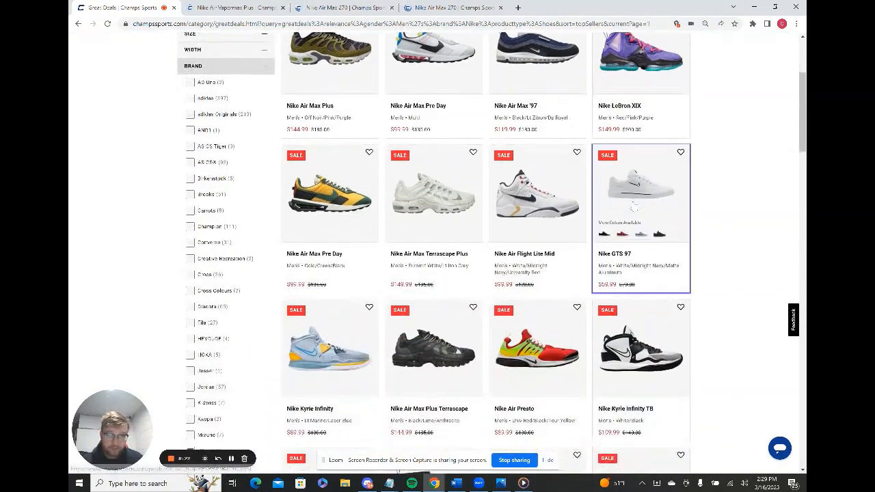
{"action": "right_click", "coordinate": [641, 191]}
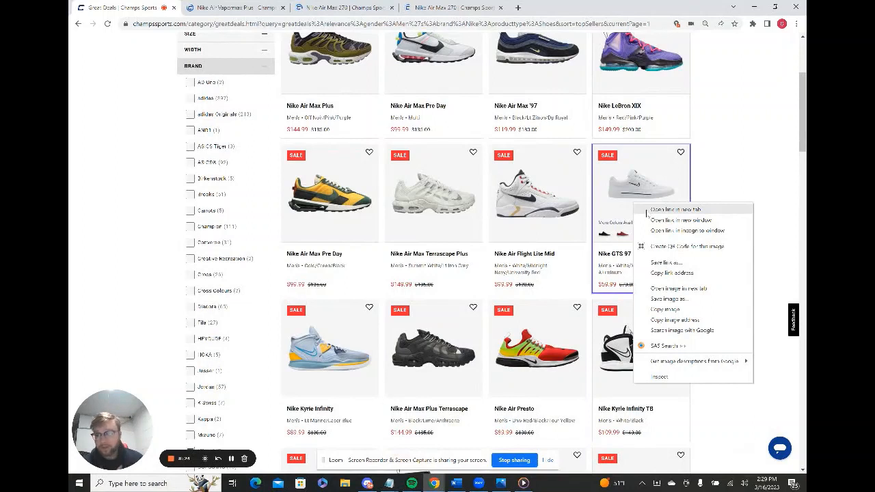
{"action": "left_click", "coordinate": [672, 209]}
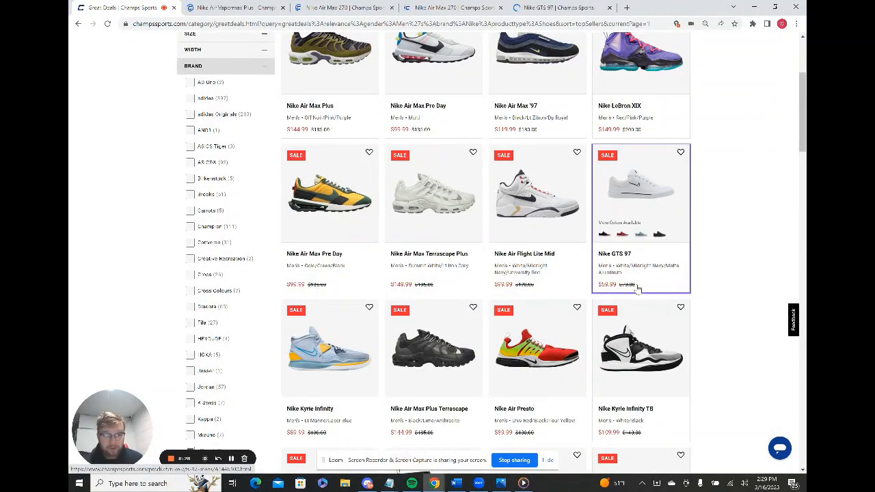
{"action": "mouse_move", "coordinate": [708, 216]}
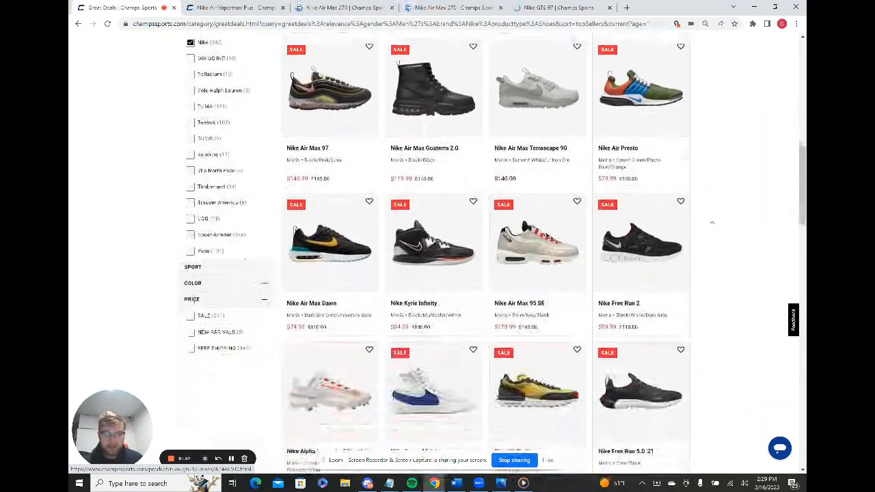
{"action": "scroll", "scroll_direction": "down", "scroll_amount": 3}
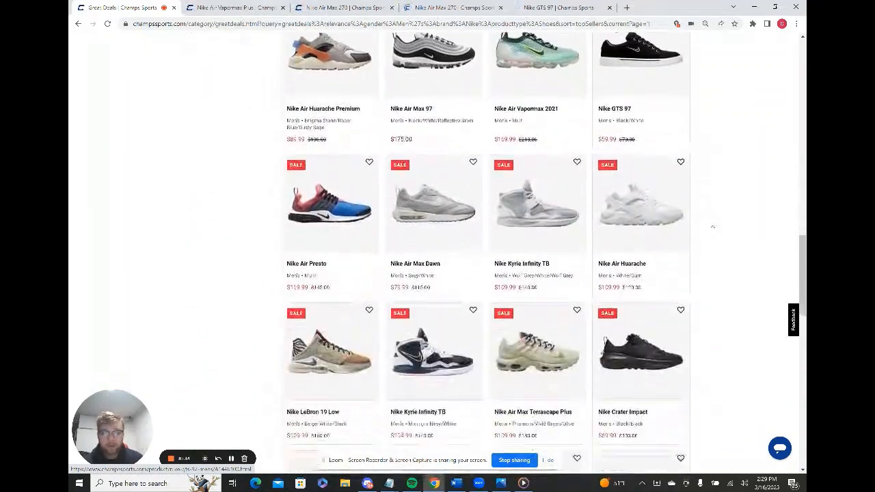
{"action": "scroll", "scroll_direction": "down", "scroll_amount": 3}
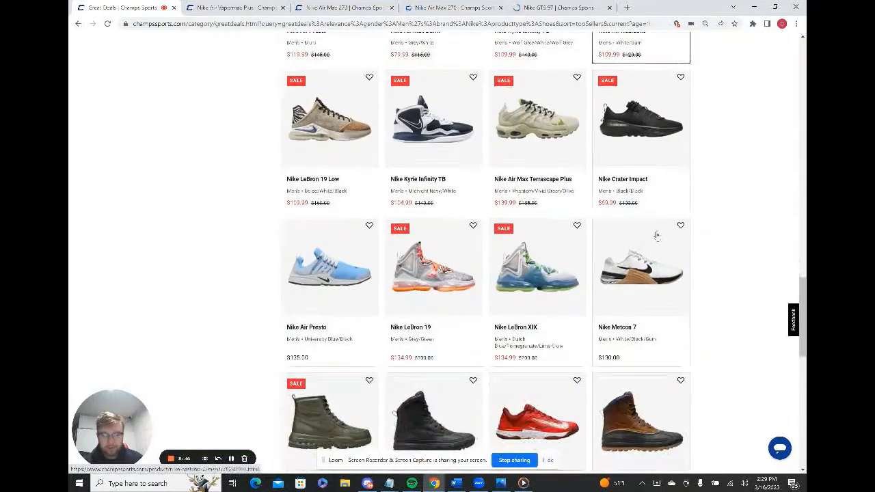
{"action": "scroll", "scroll_direction": "down", "scroll_amount": 3}
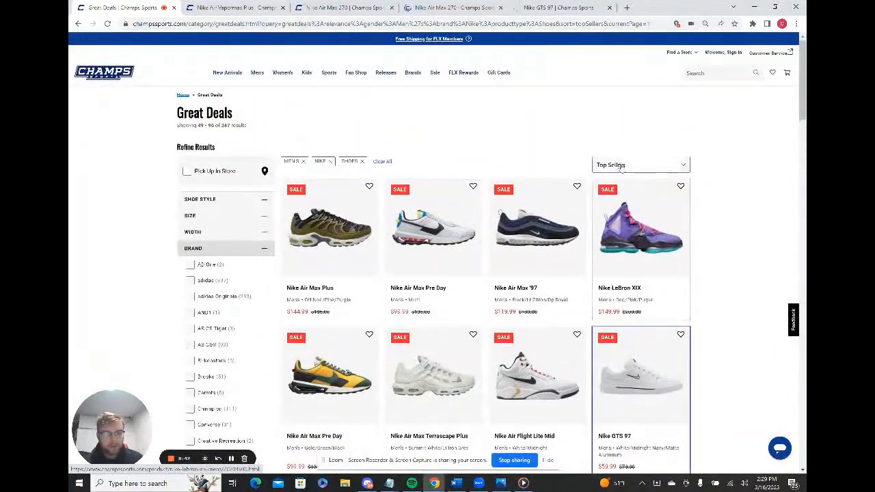
Step: Sort by Price (Low to High) and open the Vapor Edge Turf and React Vapor Ultrafly Elite 4 in new tabs
{"action": "left_click", "coordinate": [640, 164]}
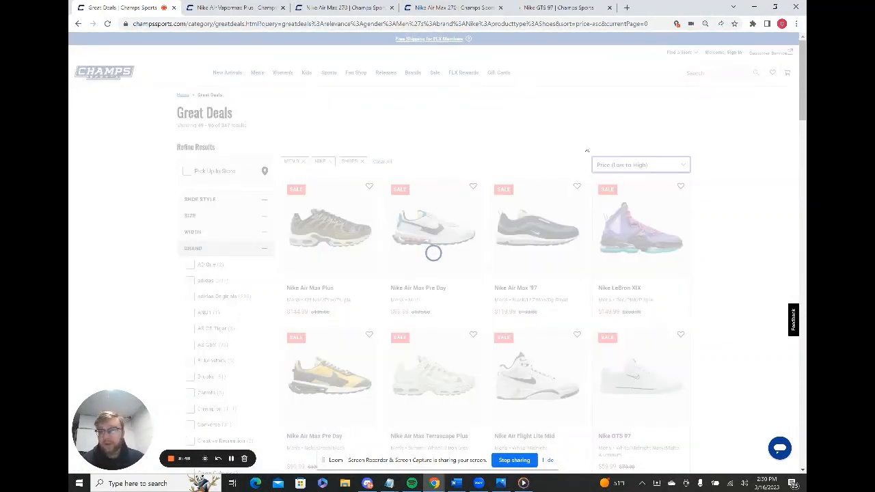
{"action": "left_click", "coordinate": [639, 164]}
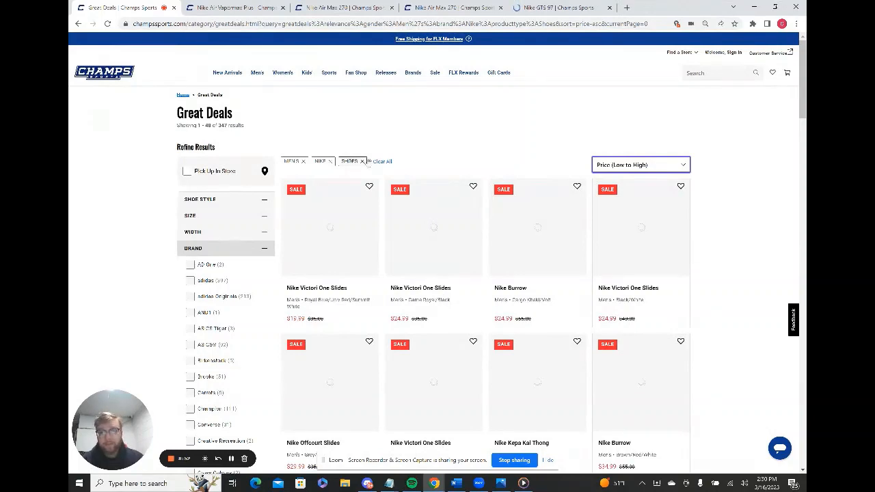
{"action": "scroll", "scroll_direction": "down", "scroll_amount": 3}
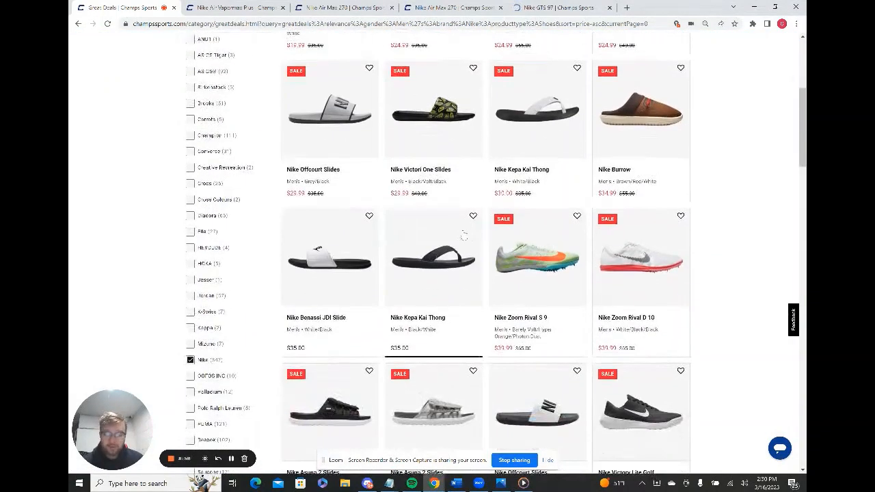
{"action": "scroll", "scroll_direction": "down", "scroll_amount": 3}
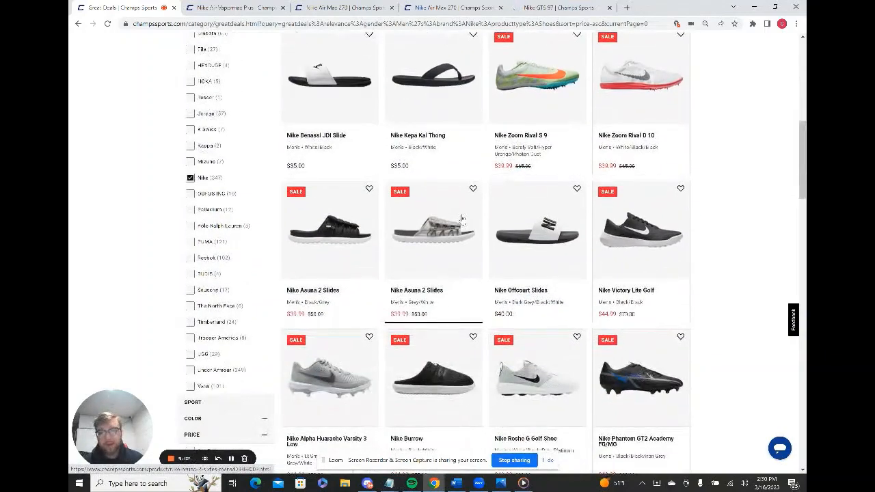
{"action": "scroll", "scroll_direction": "down", "scroll_amount": 3}
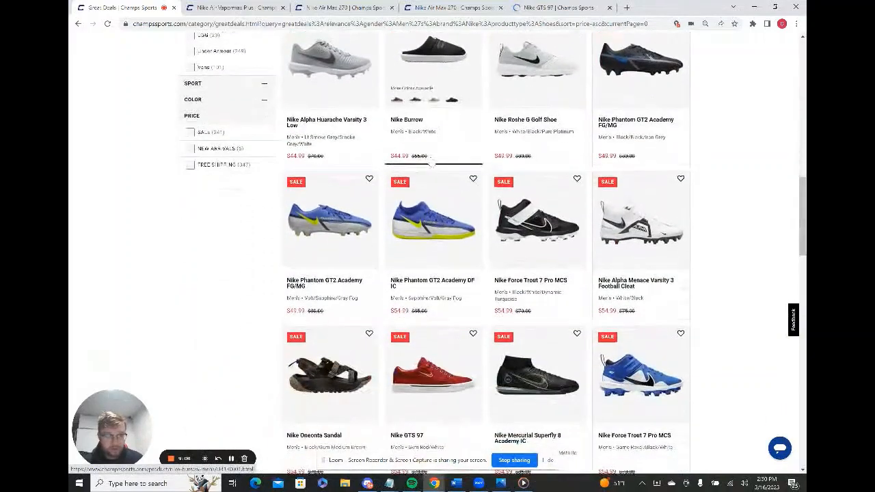
{"action": "scroll", "scroll_direction": "down", "scroll_amount": 3}
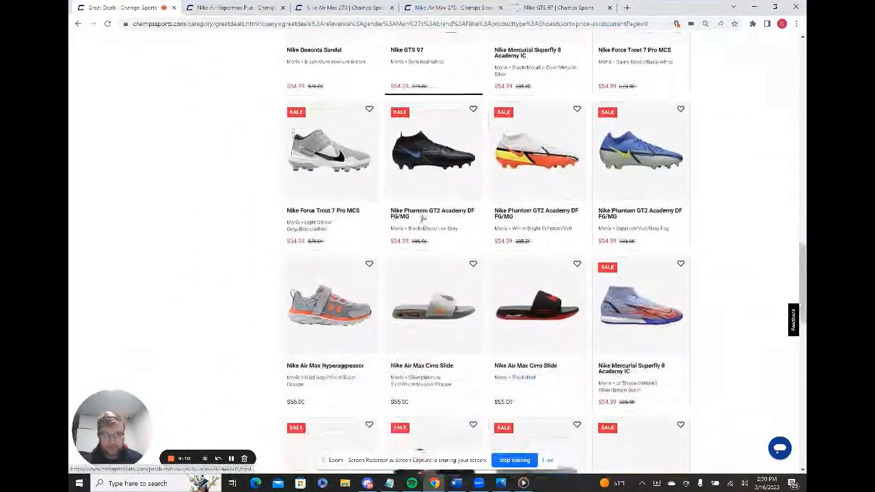
{"action": "scroll", "scroll_direction": "down", "scroll_amount": 3}
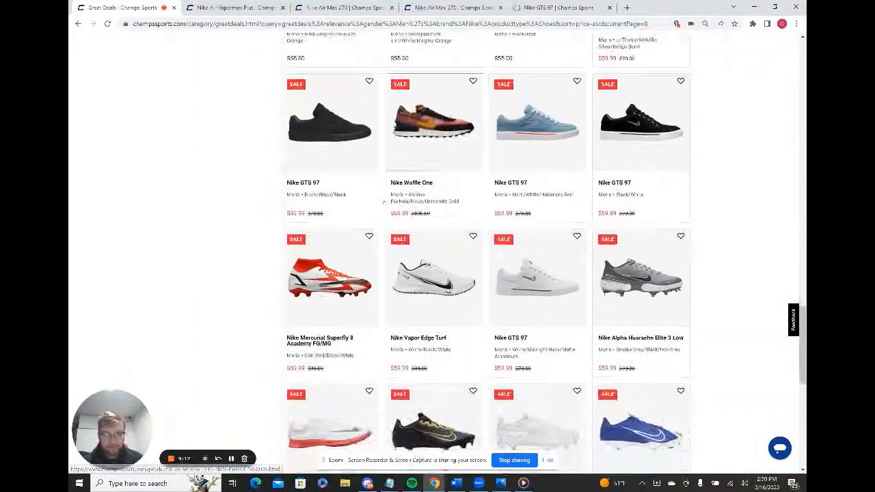
{"action": "right_click", "coordinate": [433, 185]}
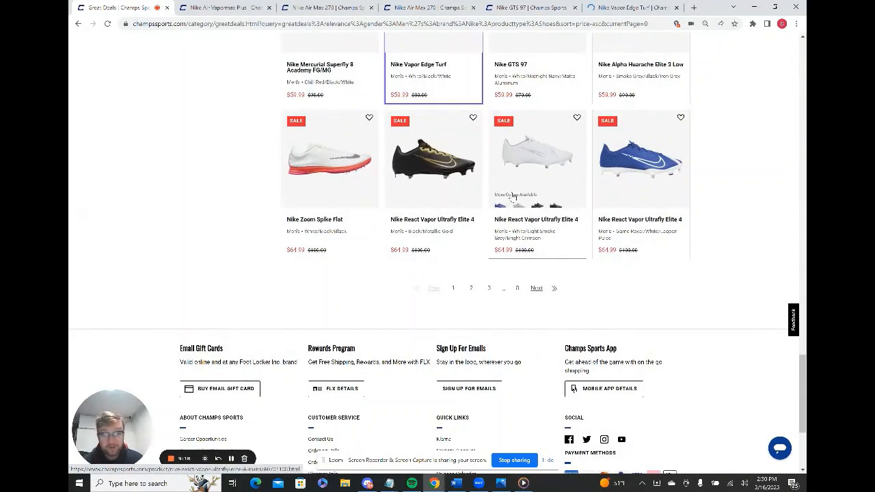
{"action": "right_click", "coordinate": [434, 158]}
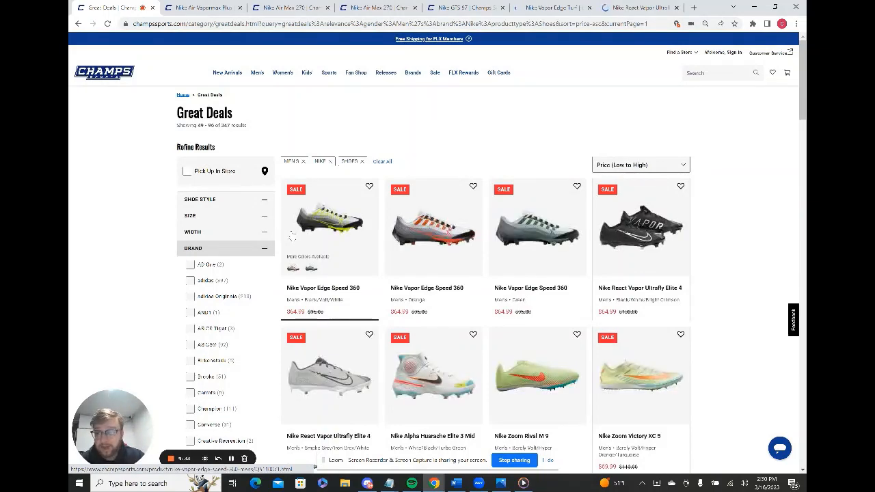
Step: Open the React Infinity Pro Golf Shoes and Vapor Edge Pro 360 Football Cleat in new tabs, reaching page two's end
{"action": "scroll", "scroll_direction": "down", "scroll_amount": 3}
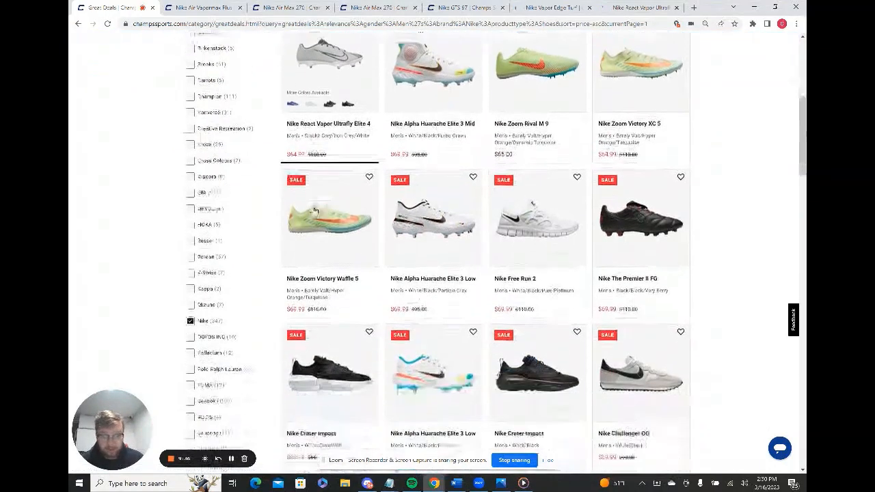
{"action": "scroll", "scroll_direction": "down", "scroll_amount": 3}
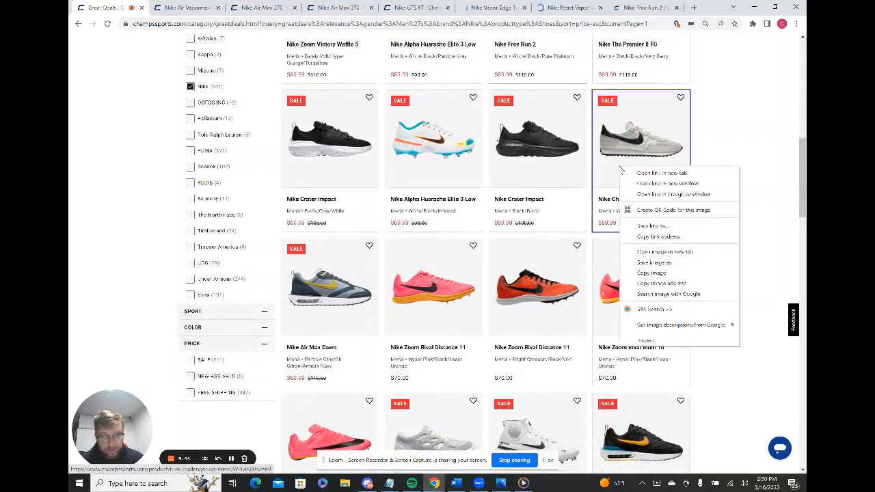
{"action": "scroll", "scroll_direction": "down", "scroll_amount": 3}
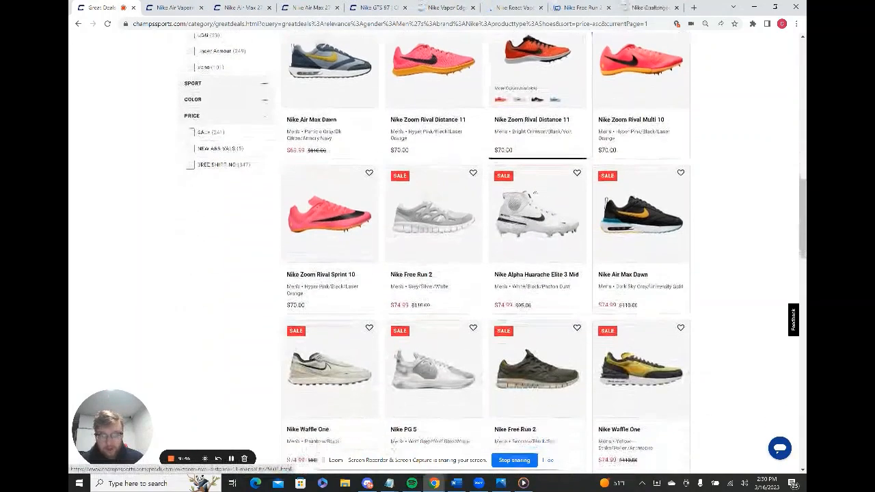
{"action": "scroll", "scroll_direction": "down", "scroll_amount": 3}
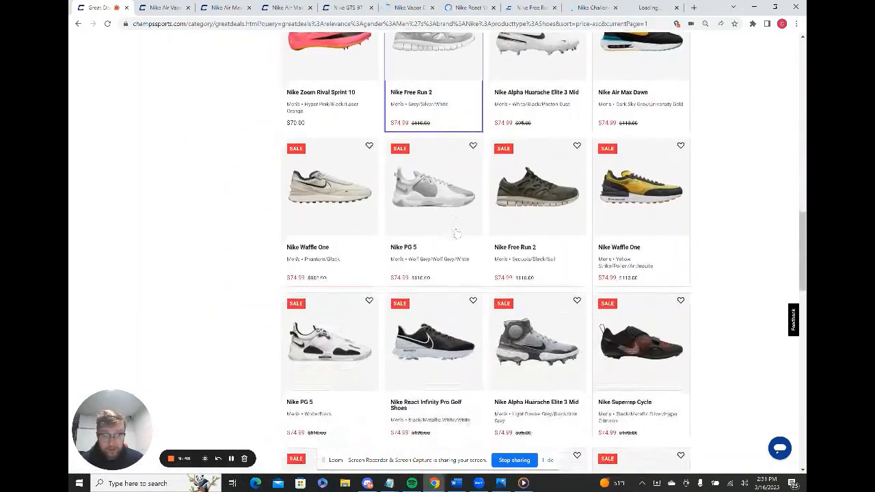
{"action": "right_click", "coordinate": [434, 249]}
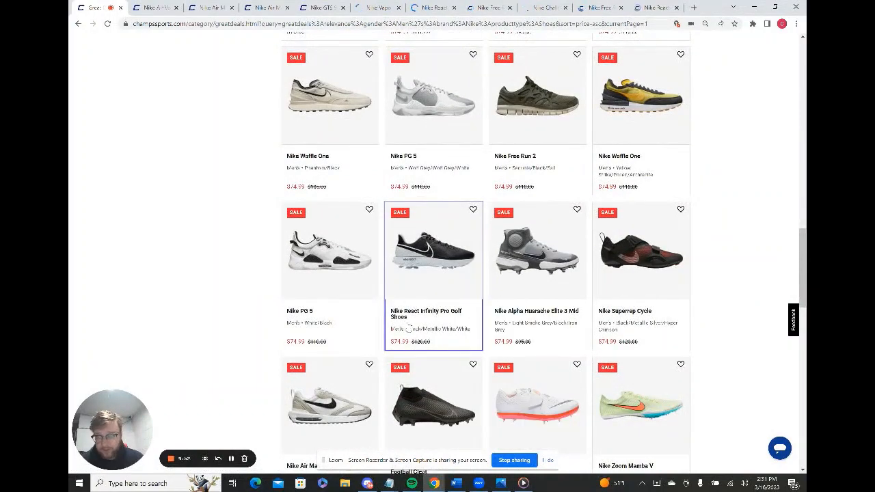
{"action": "scroll", "scroll_direction": "down", "scroll_amount": 3}
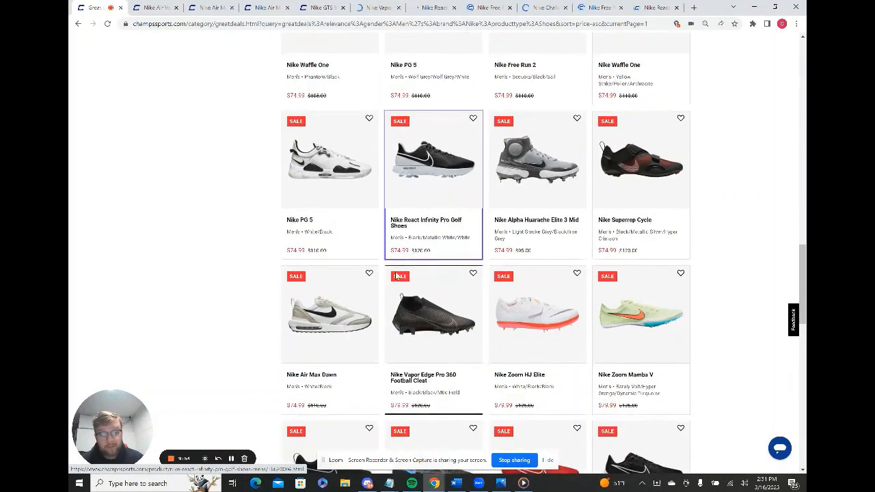
{"action": "scroll", "scroll_direction": "down", "scroll_amount": 3}
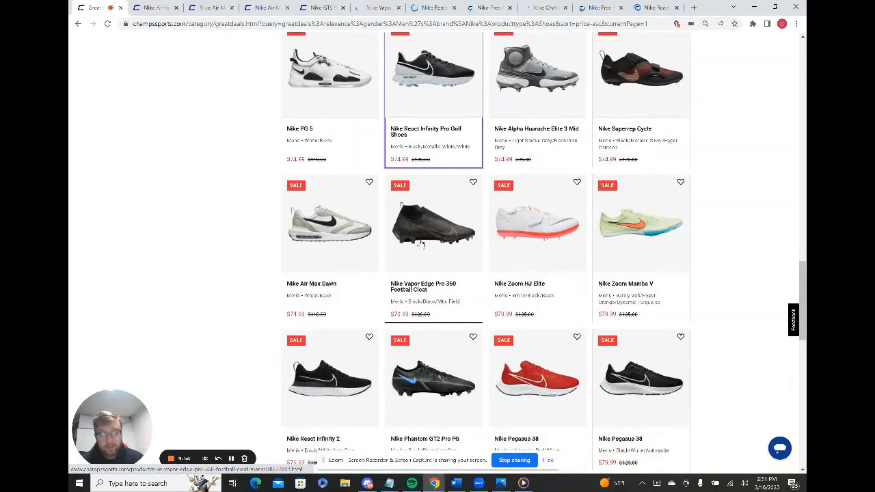
{"action": "right_click", "coordinate": [421, 243]}
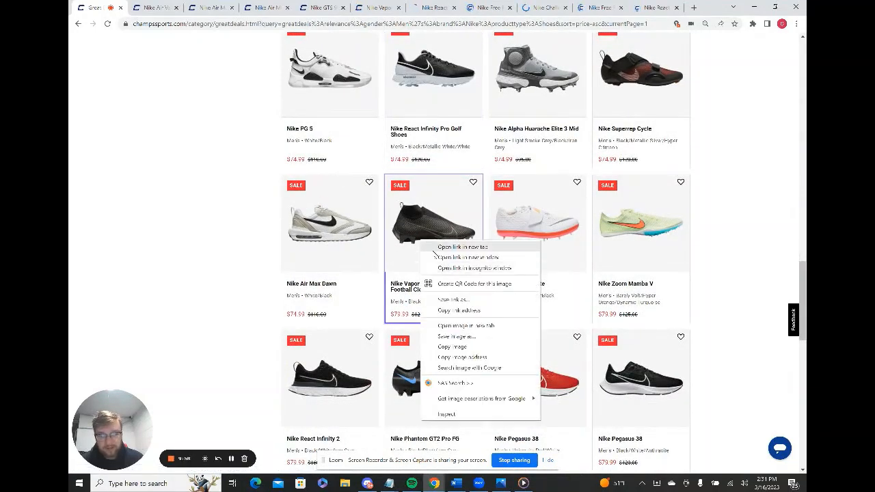
{"action": "scroll", "scroll_direction": "down", "scroll_amount": 3}
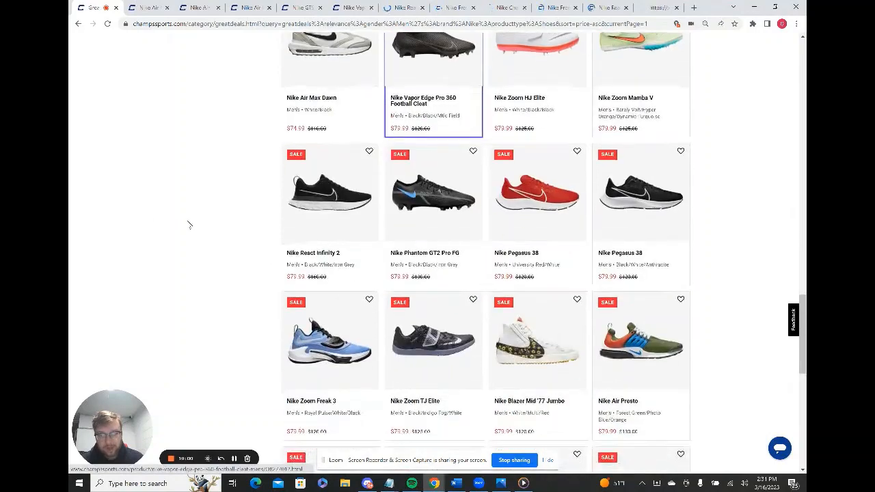
{"action": "scroll", "scroll_direction": "down", "scroll_amount": 3}
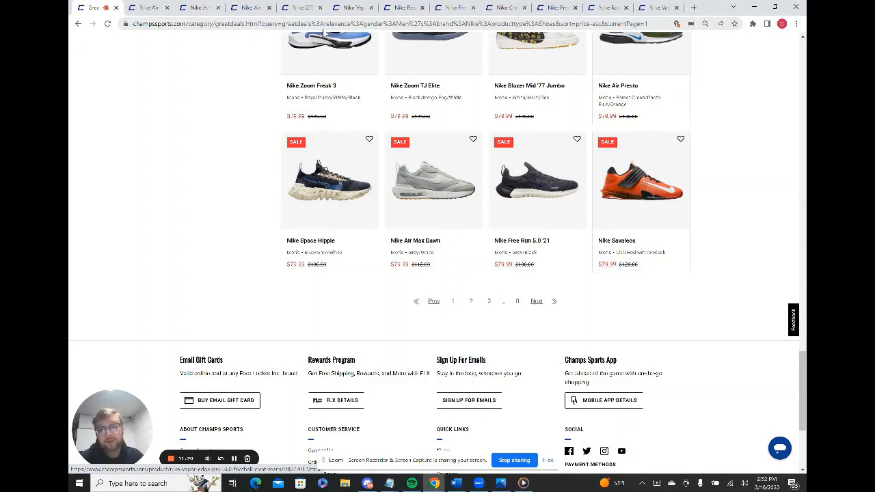
{"action": "mouse_move", "coordinate": [325, 38]}
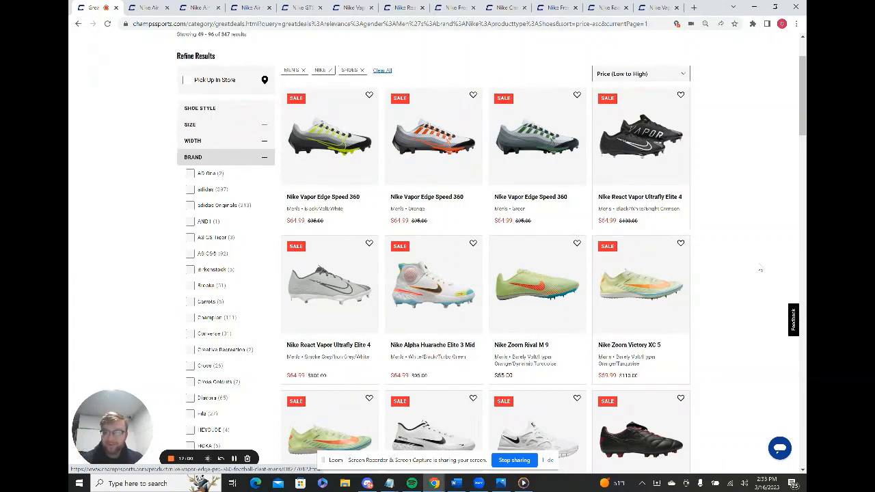
{"action": "mouse_move", "coordinate": [139, 472]}
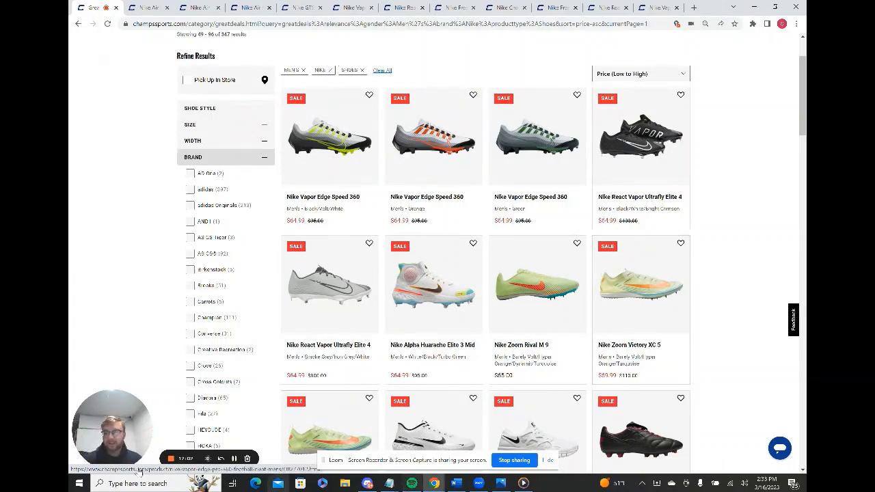